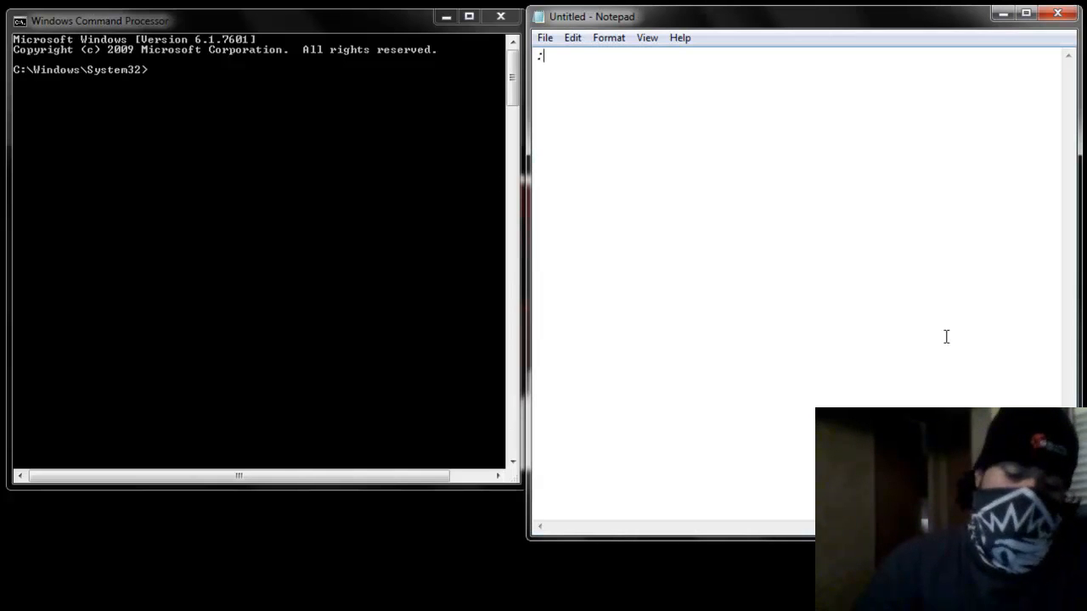
- Type the label :output: on the first line of the blank Notepad document
type("out")
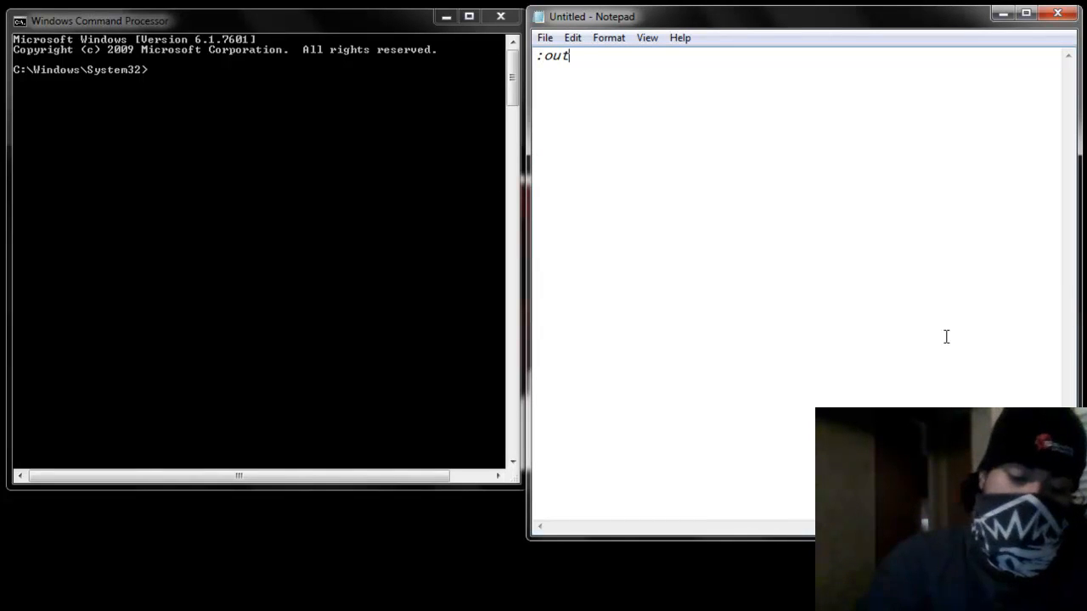
type("put:")
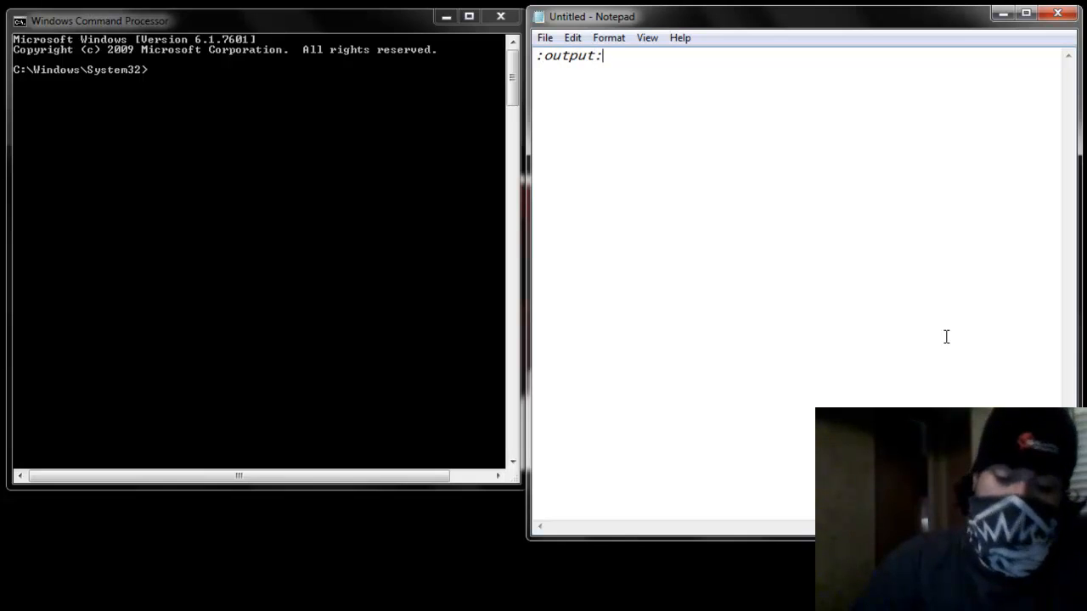
key("ctrl+a")
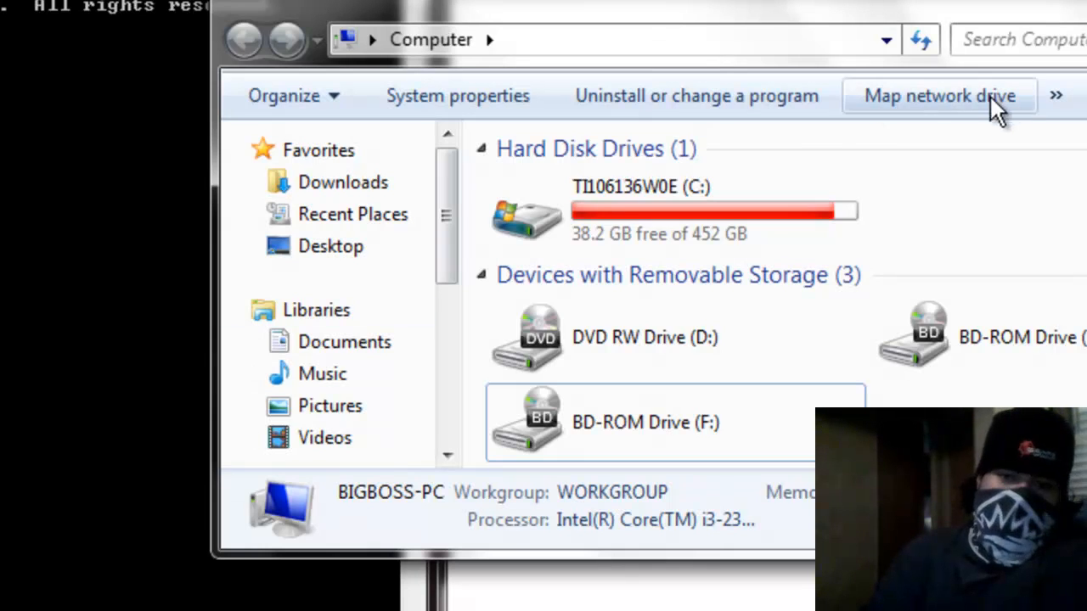
mouse_move(862, 25)
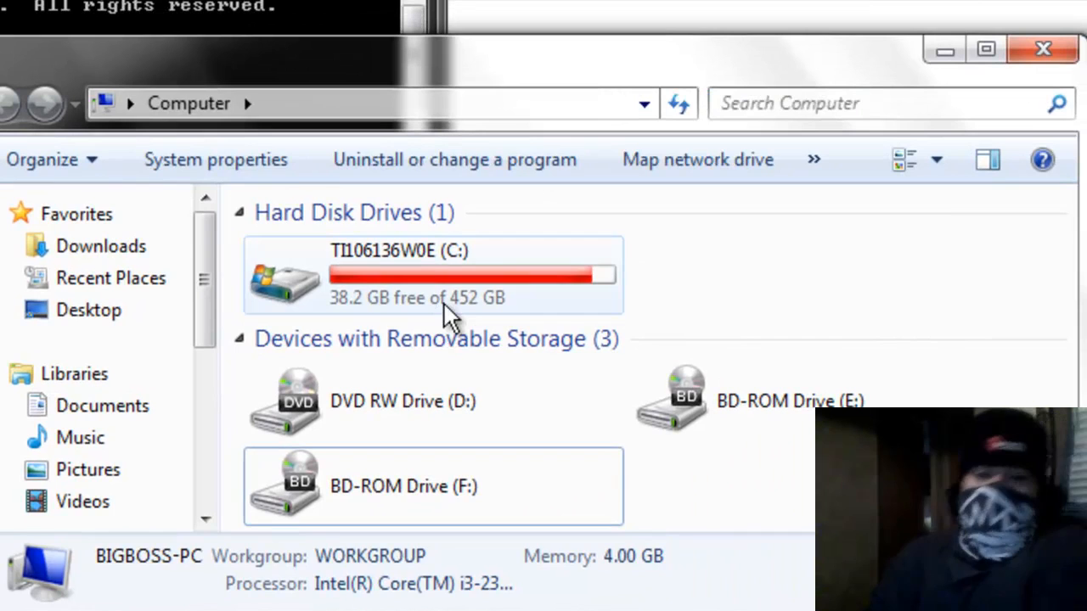
- Navigate from drive C: into its Windows folder
double_click(433, 275)
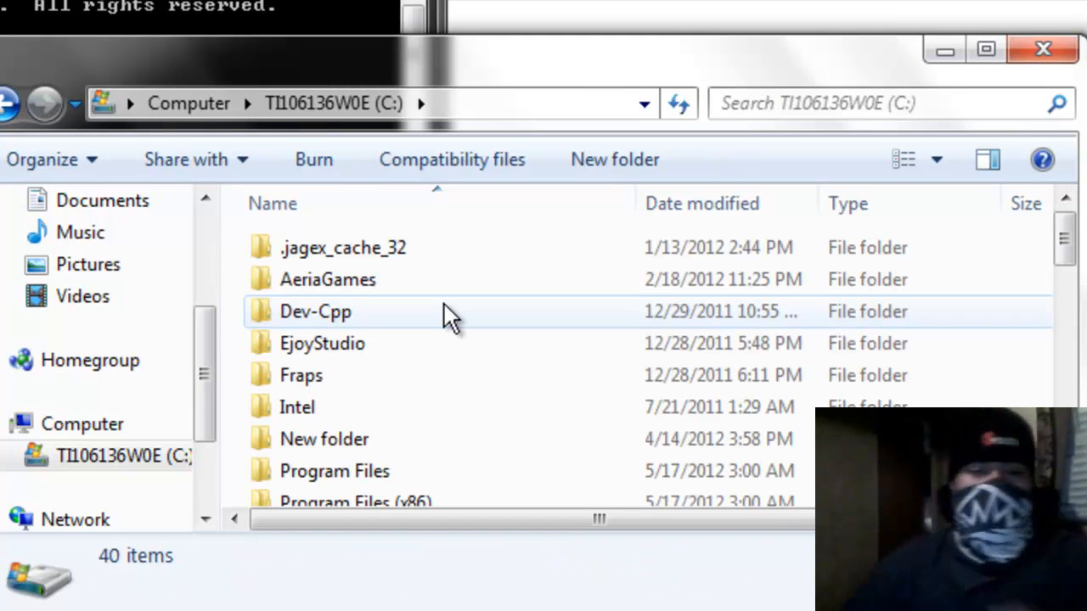
scroll("down", 3)
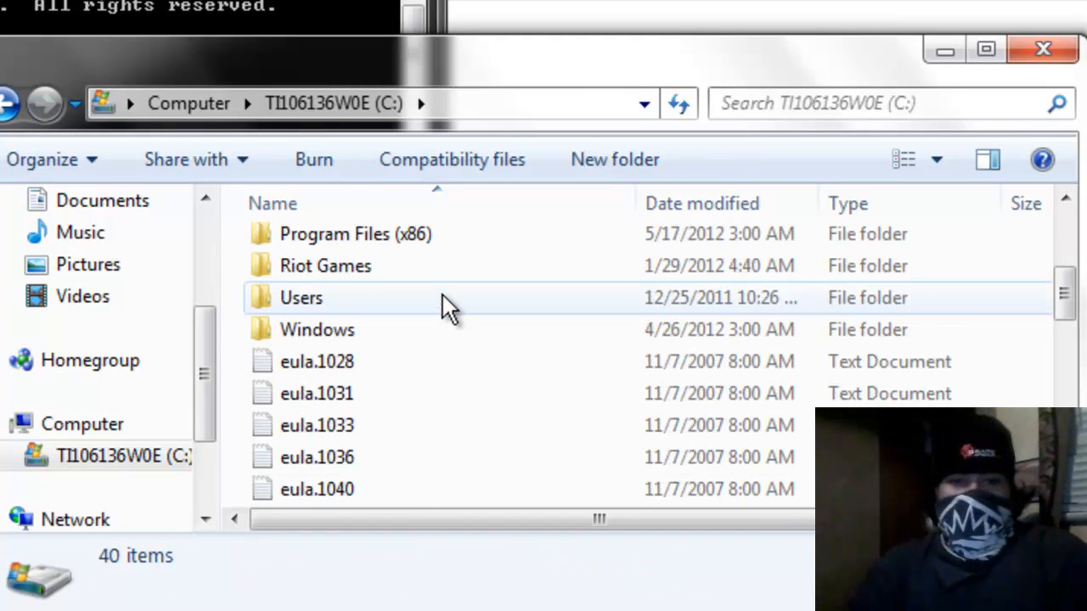
double_click(317, 329)
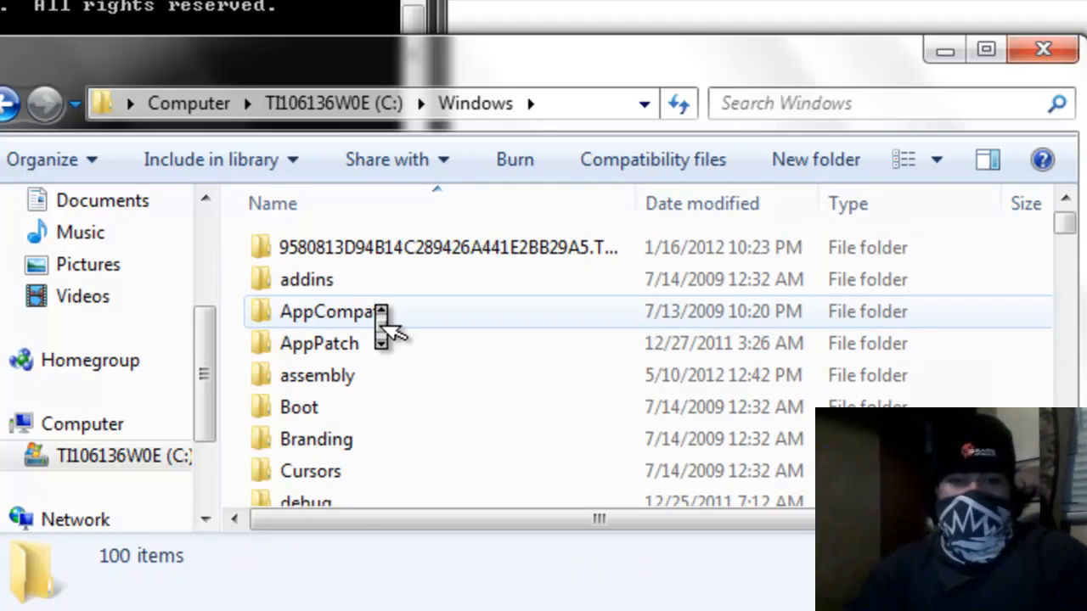
scroll("down", 3)
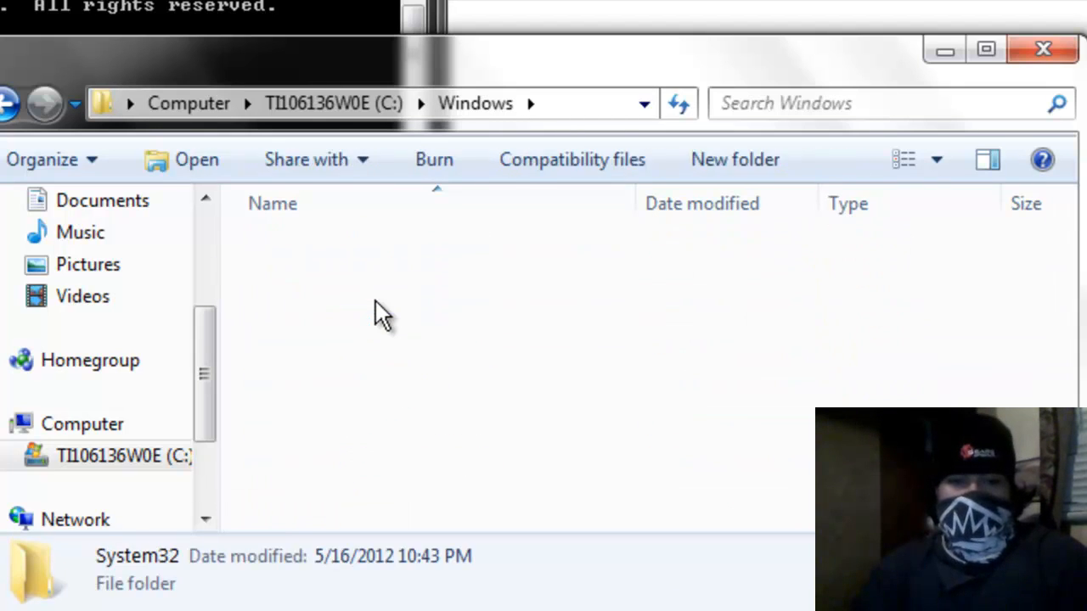
- Enter System32, scroll to the C entries and select the cmd program
double_click(137, 555)
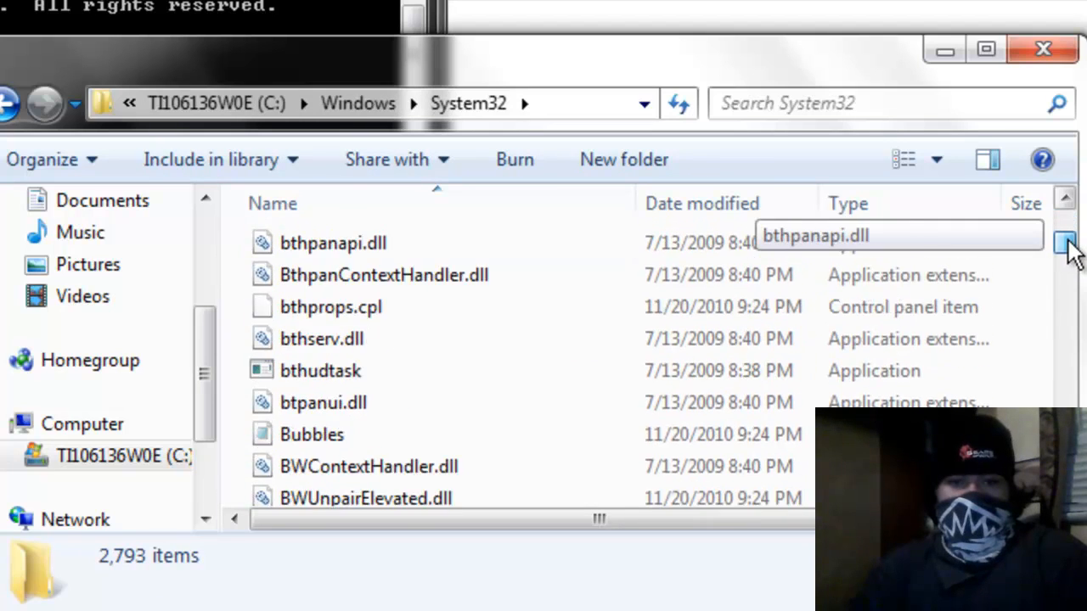
scroll("down", 3)
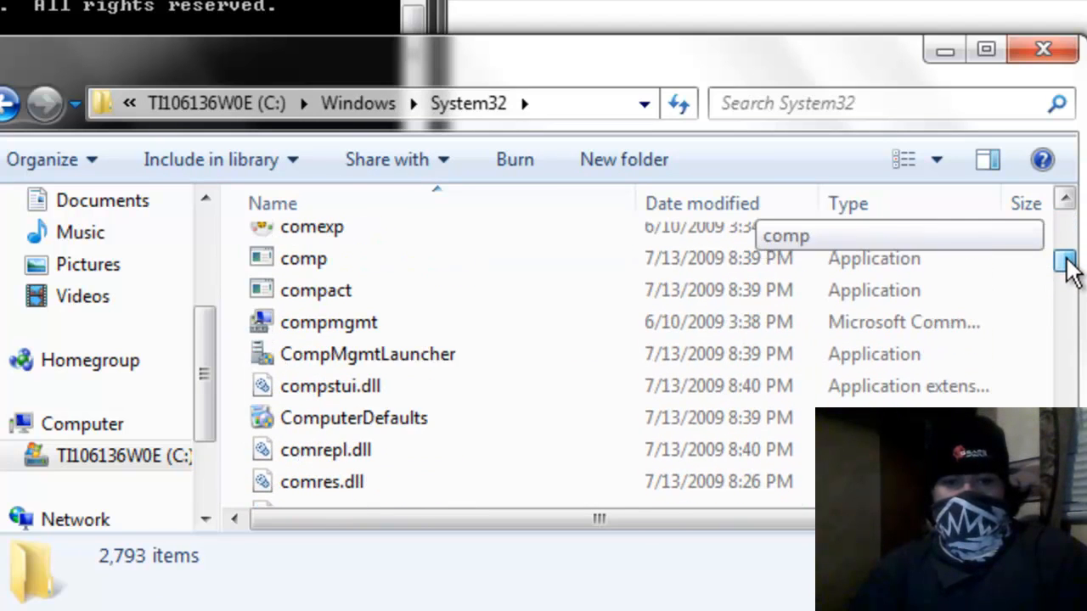
scroll("up", 3)
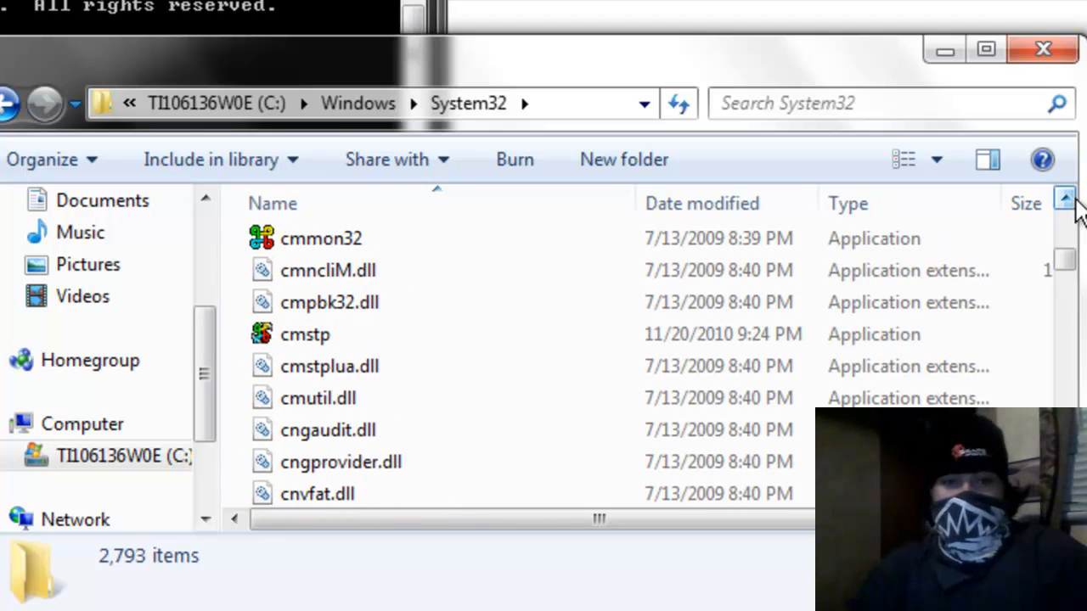
scroll("up", 3)
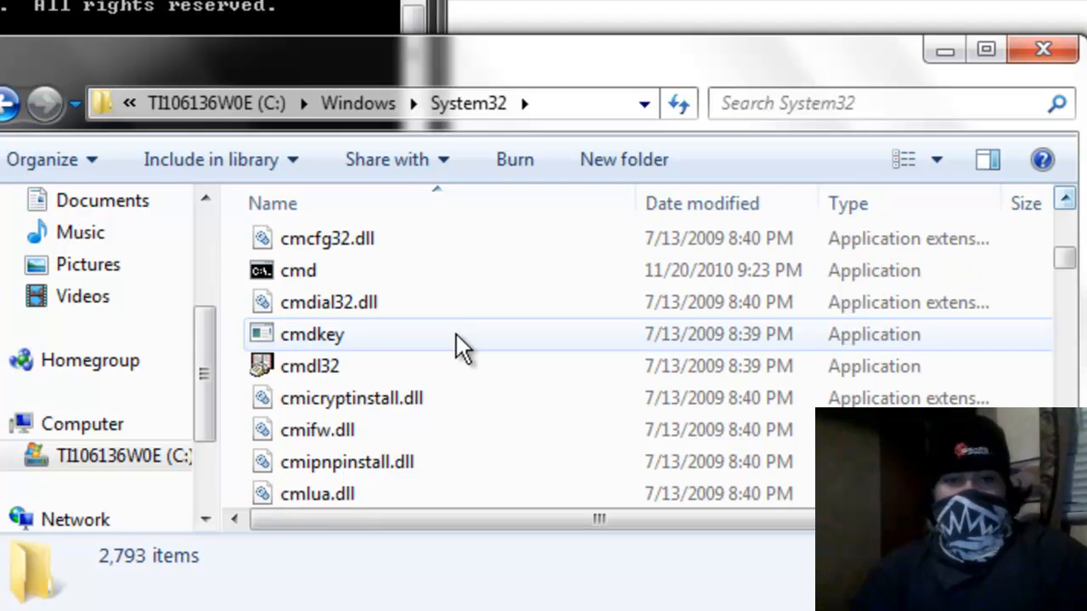
left_click(298, 270)
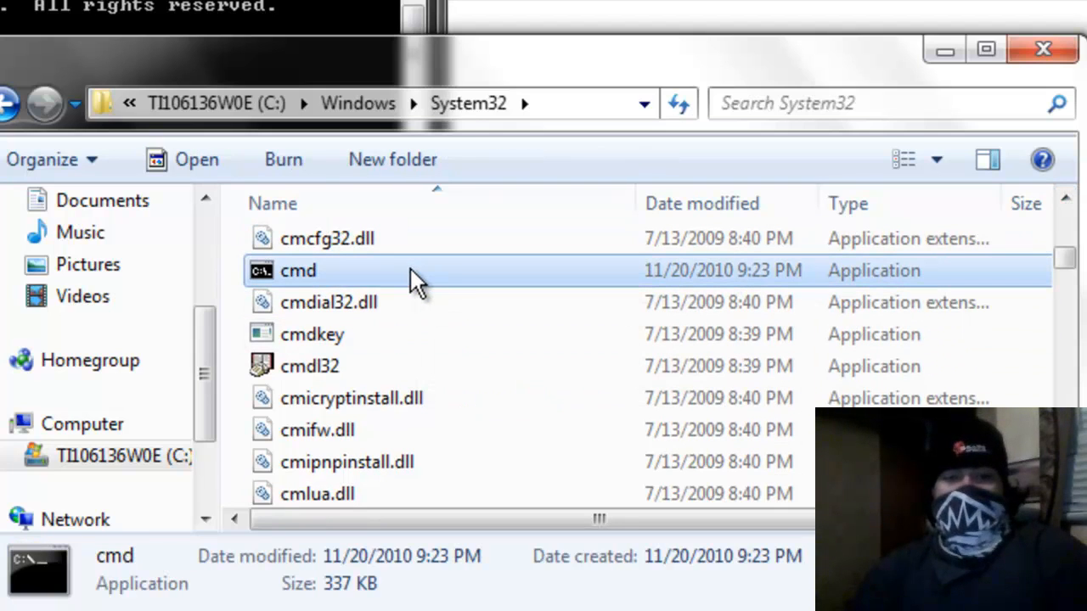
double_click(298, 270)
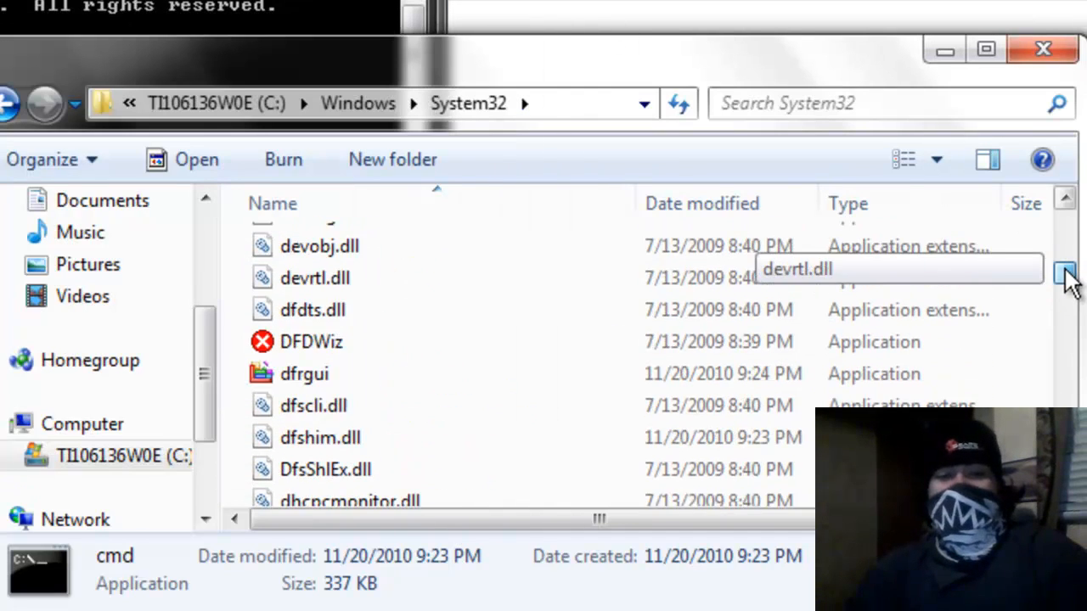
- Scroll the System32 list down to the N entries and select notepad
scroll("down", 3)
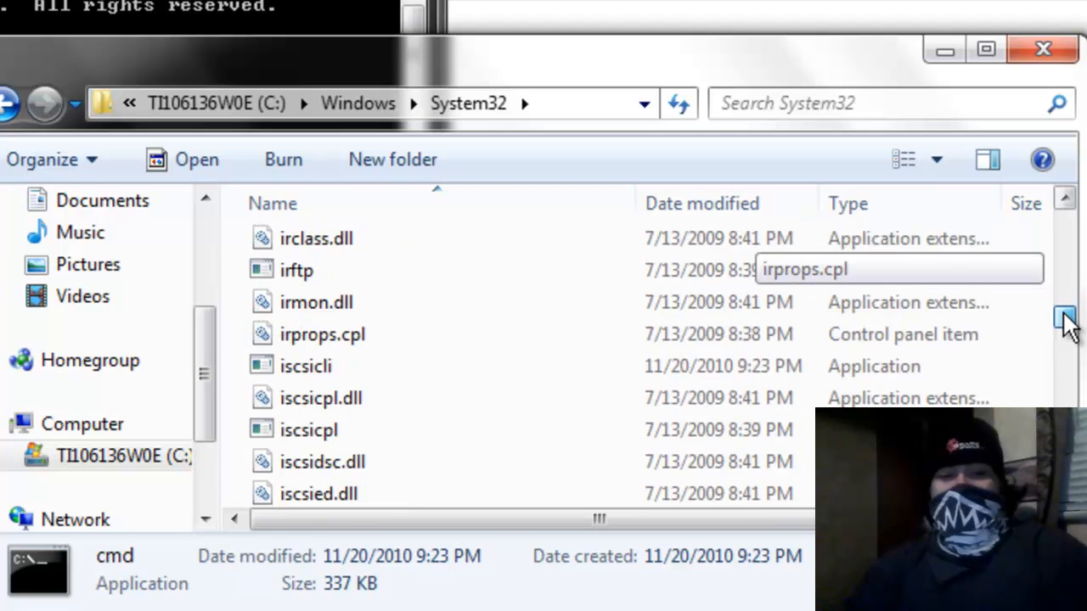
scroll("down", 3)
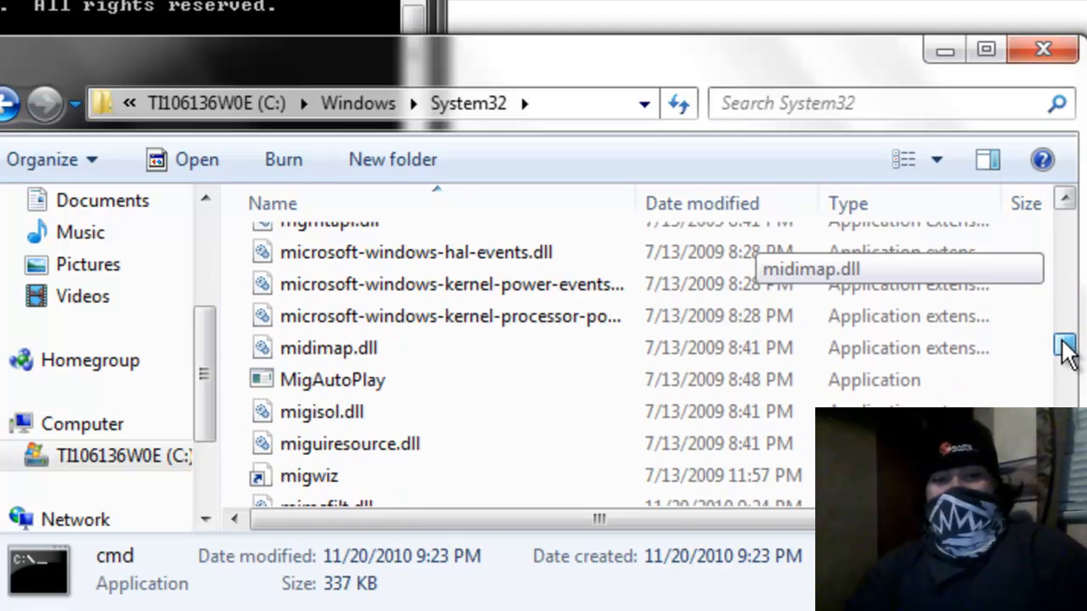
scroll("down", 3)
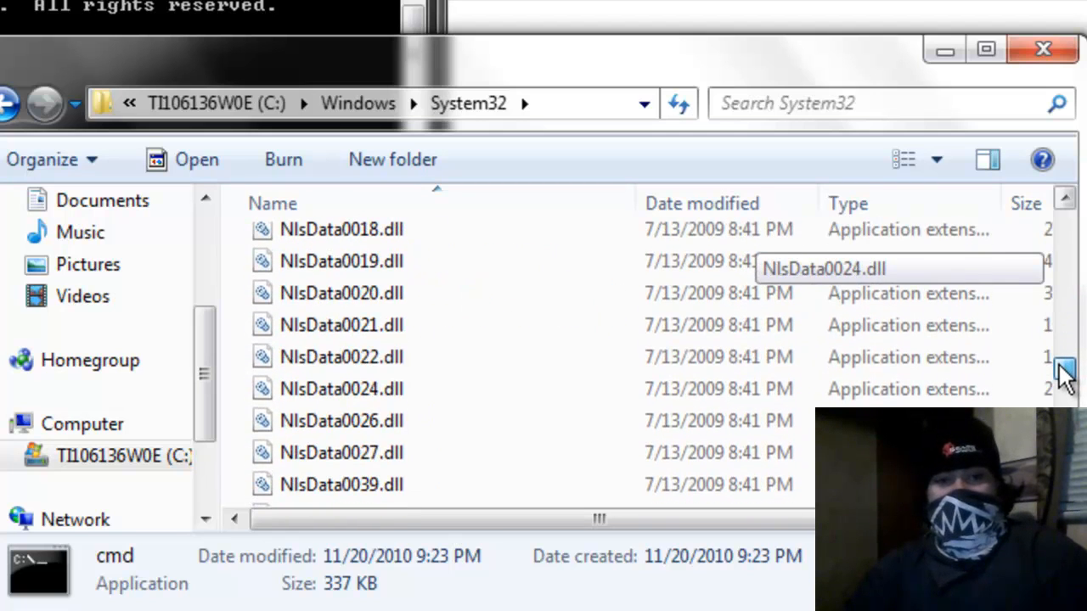
scroll("down", 3)
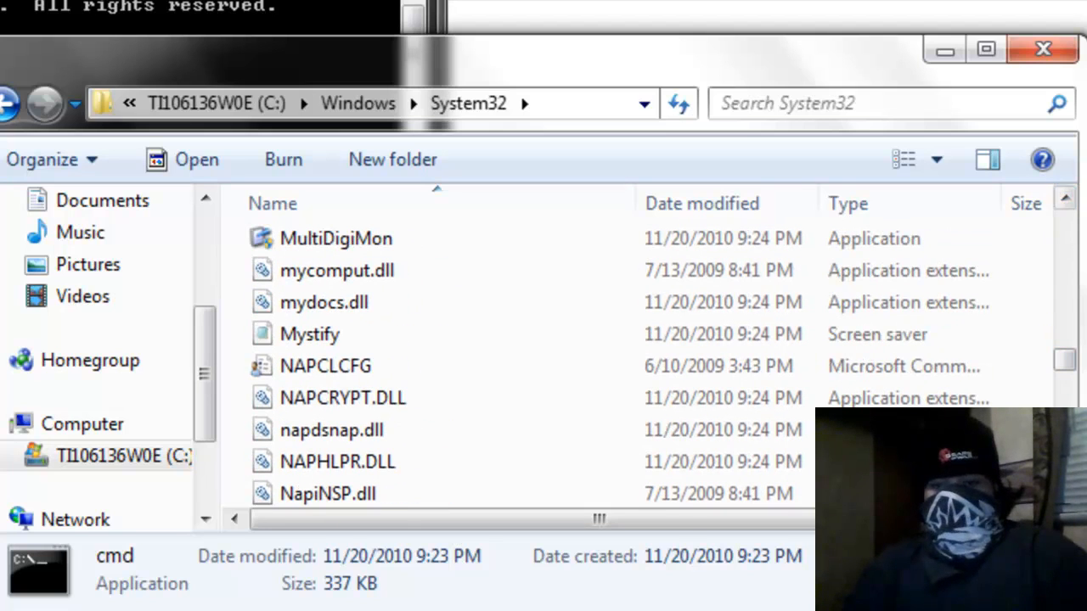
scroll("down", 3)
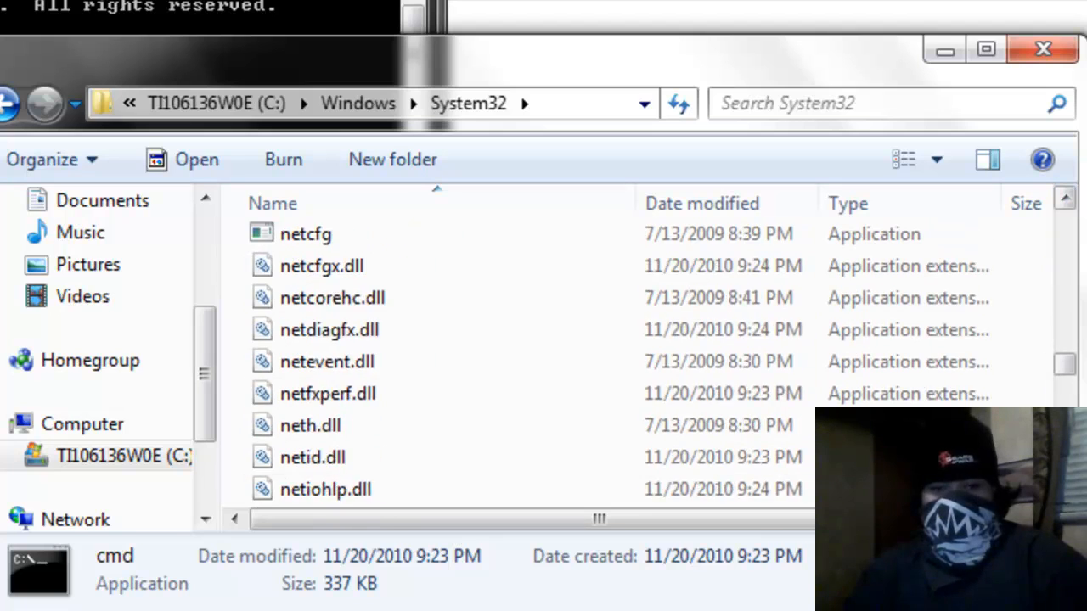
scroll("down", 3)
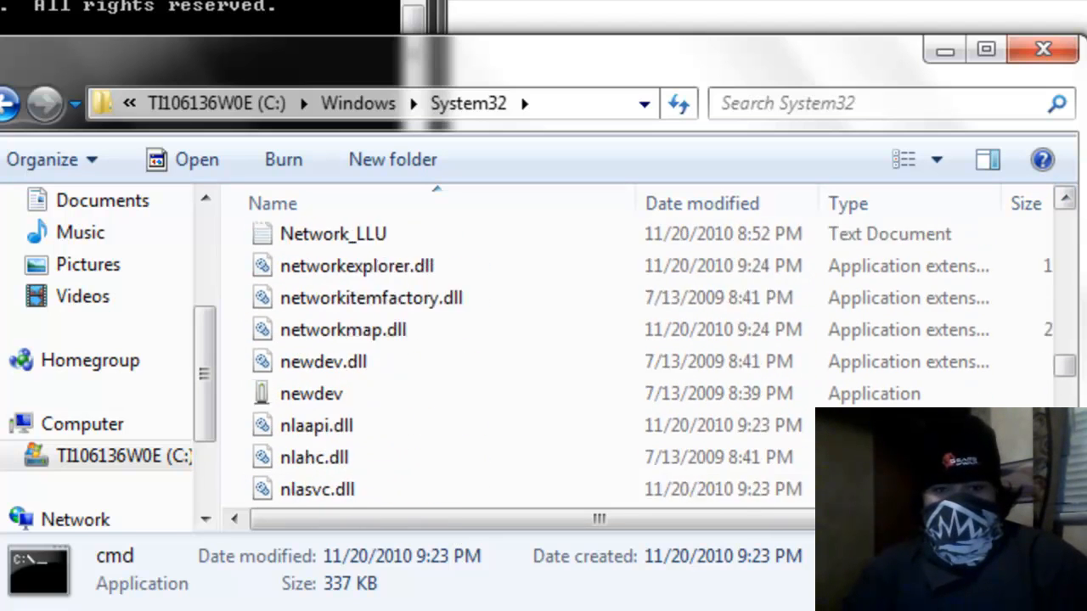
scroll("down", 3)
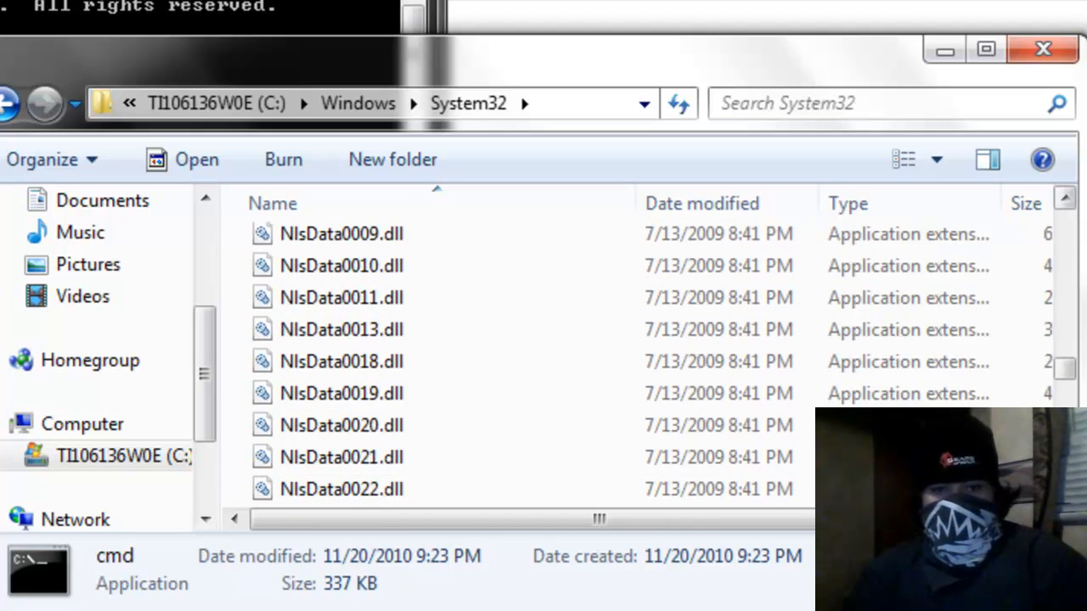
scroll("down", 3)
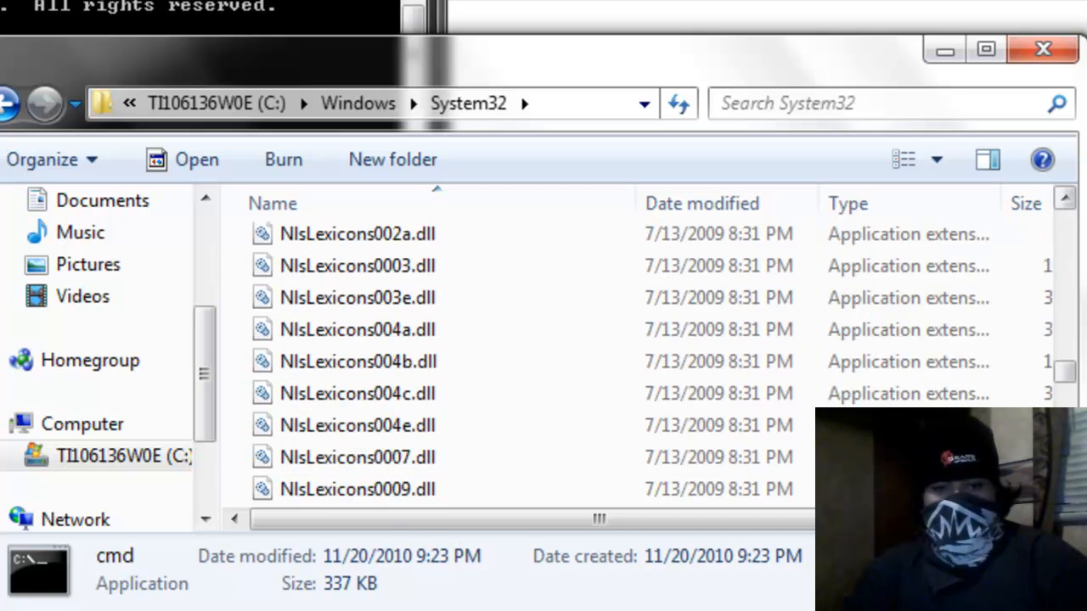
scroll("down", 3)
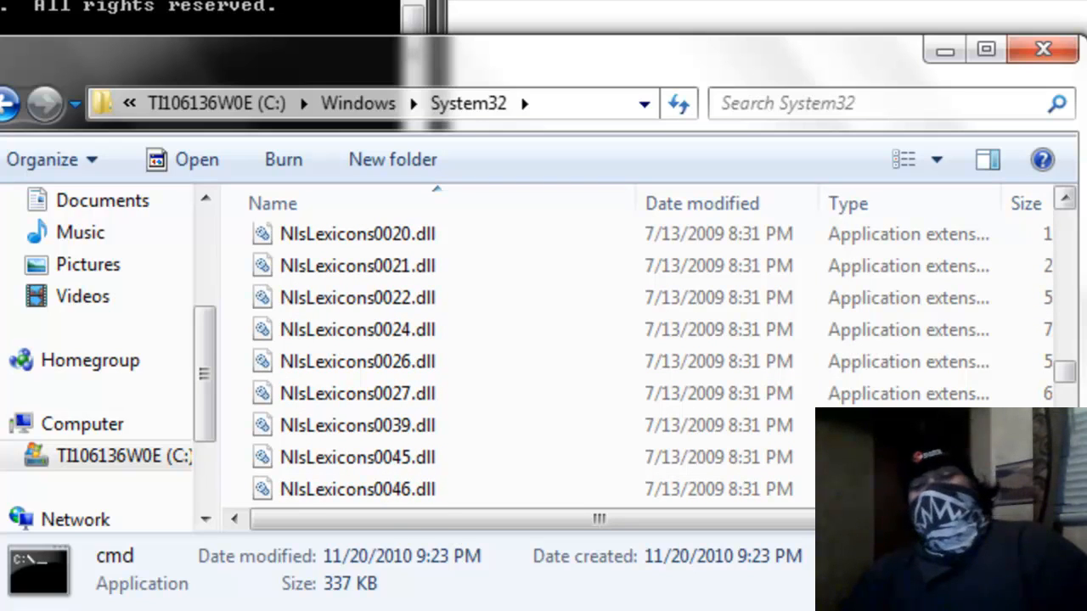
scroll("down", 3)
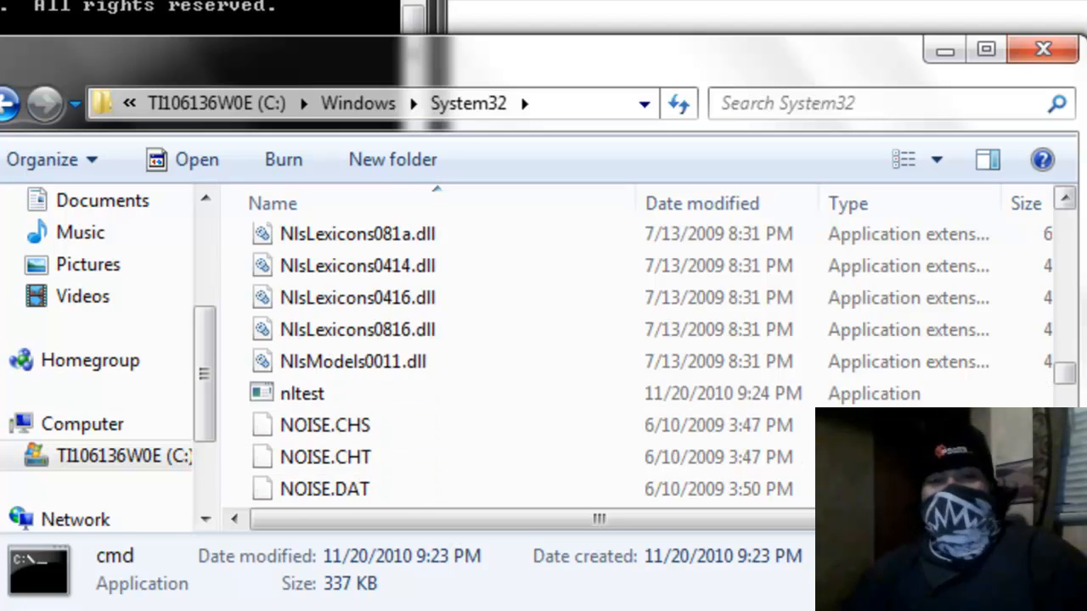
scroll("down", 3)
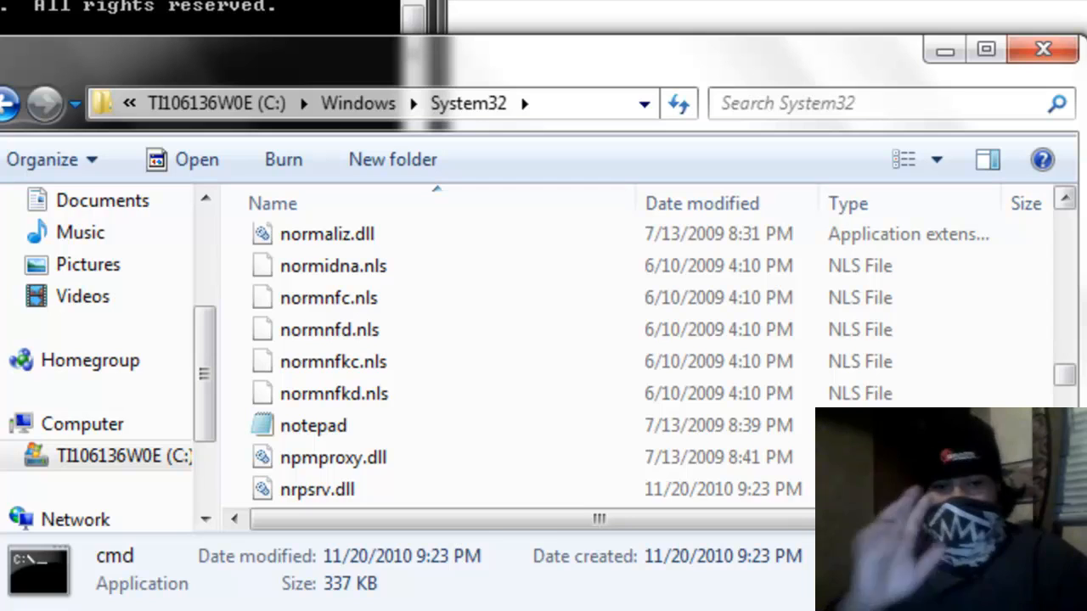
left_click(313, 426)
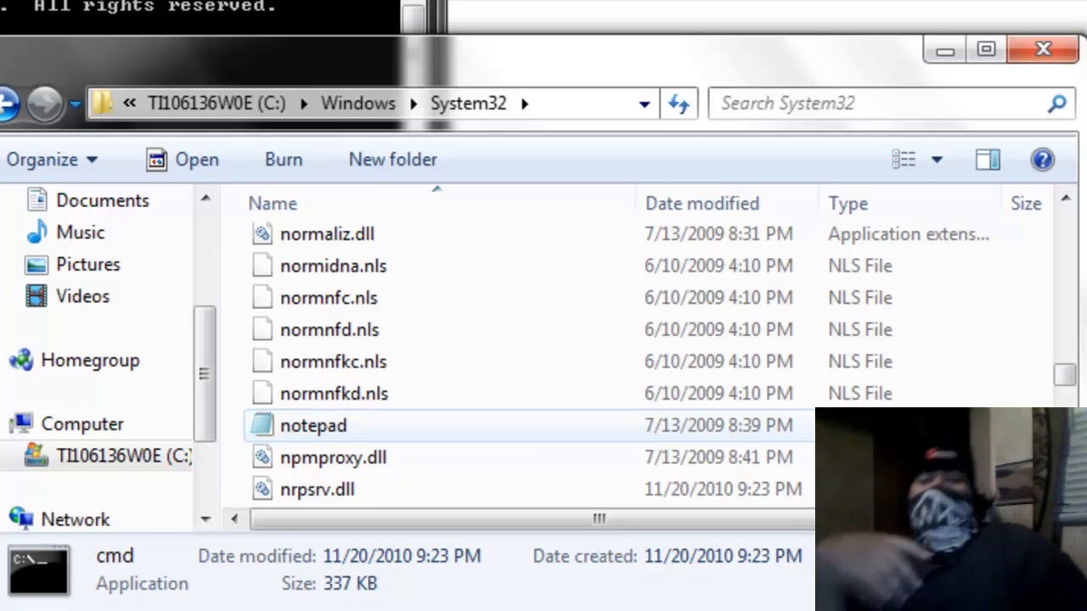
left_click(313, 425)
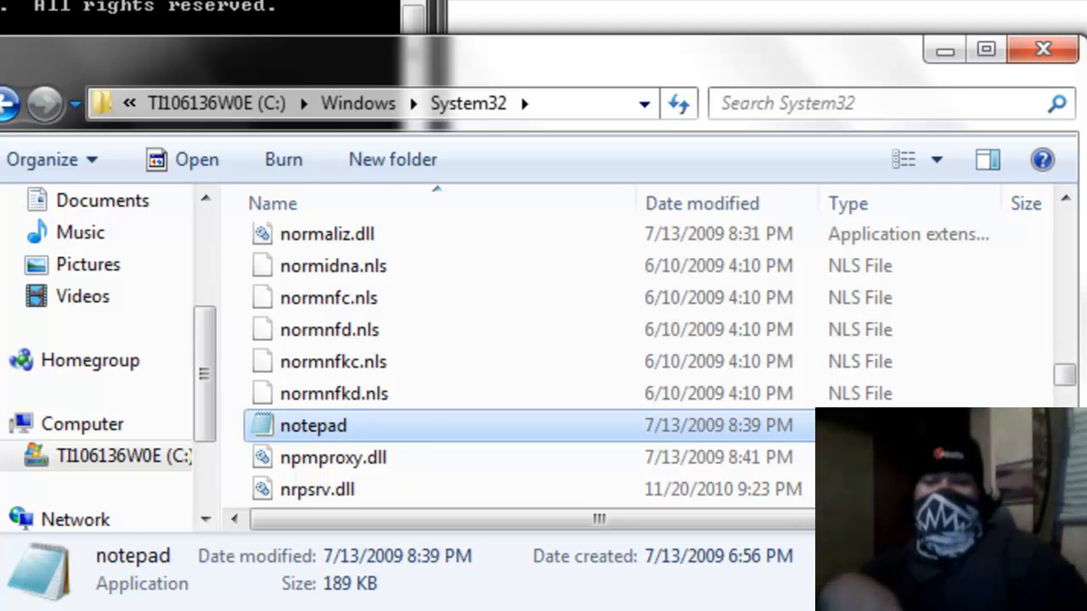
- Launch notepad from System32 and close the System32 Explorer window
double_click(312, 426)
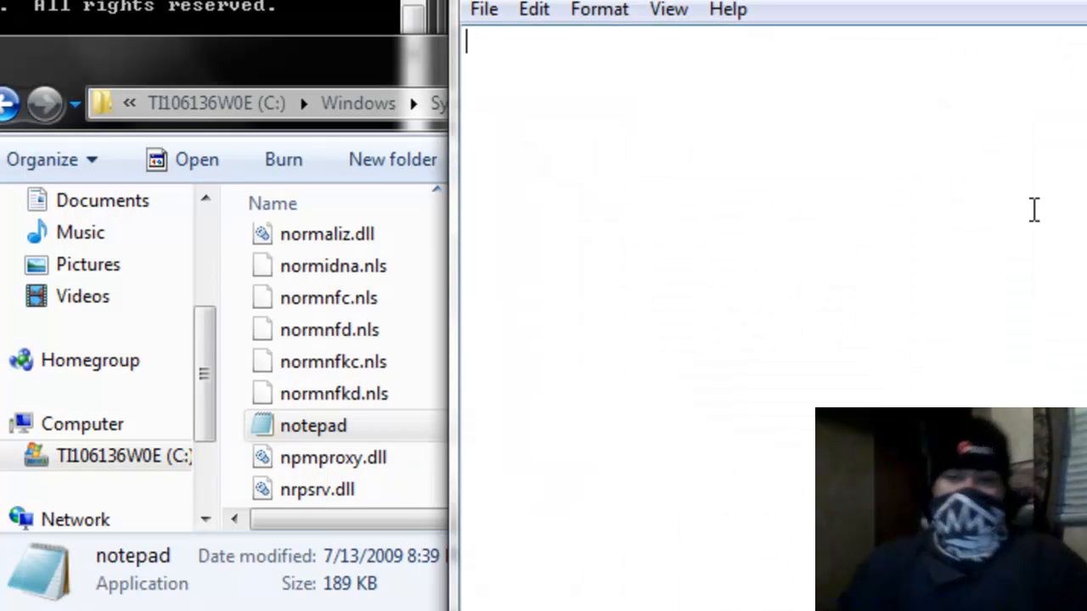
left_click(1043, 48)
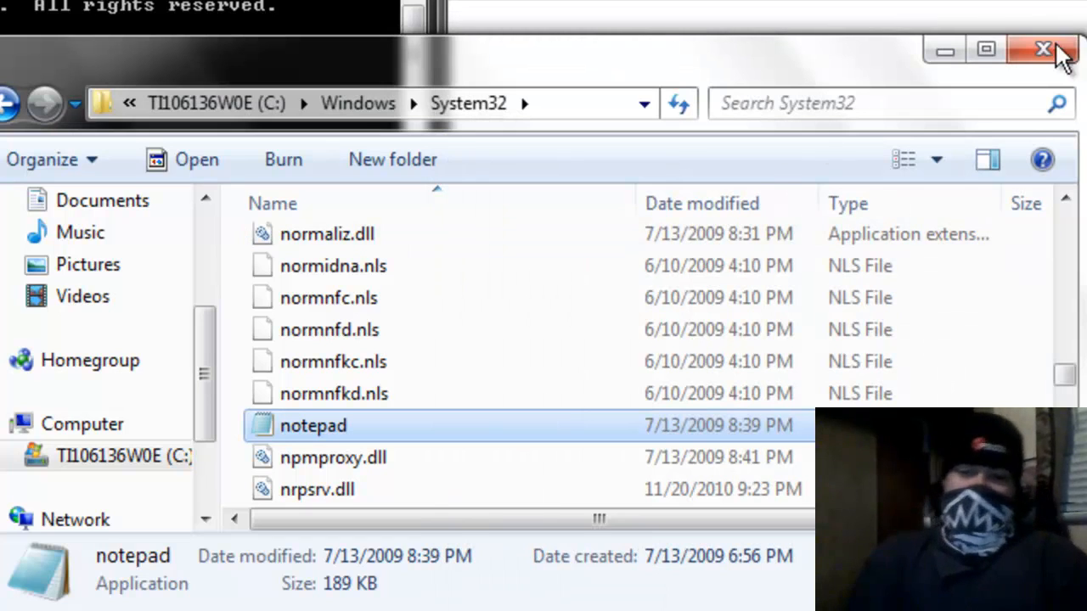
left_click(1044, 48)
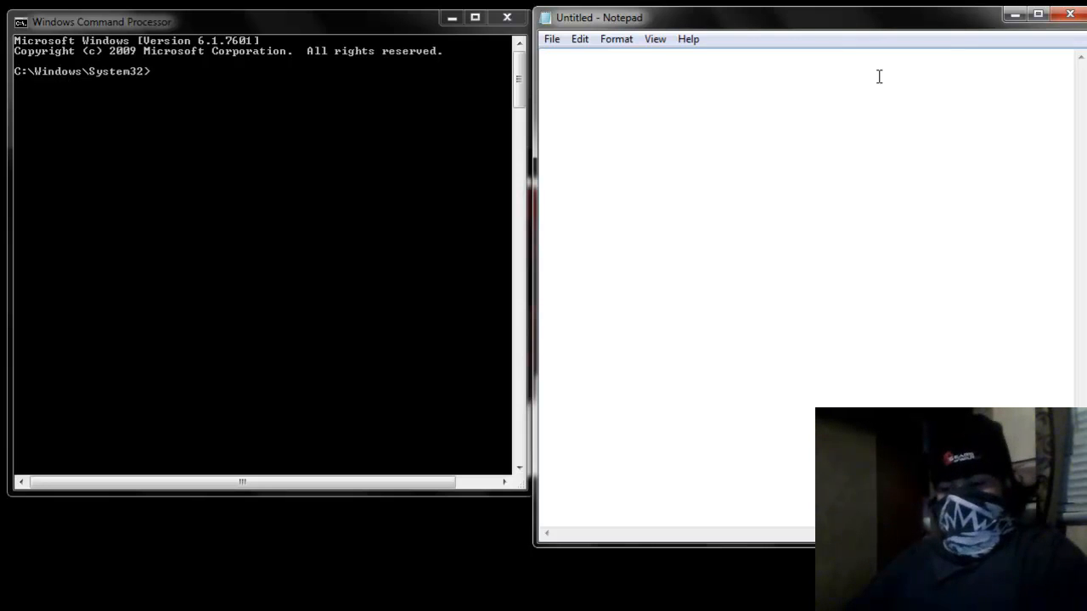
- Type 'hello utube welcome to my video' into the Notepad page
type("fghstgh")
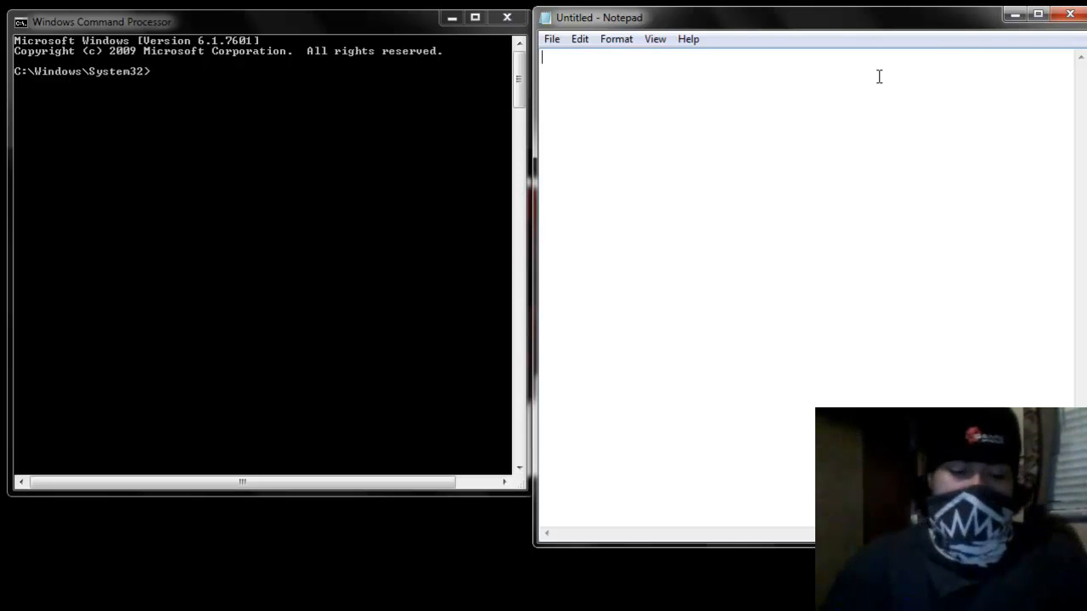
type("hello utu")
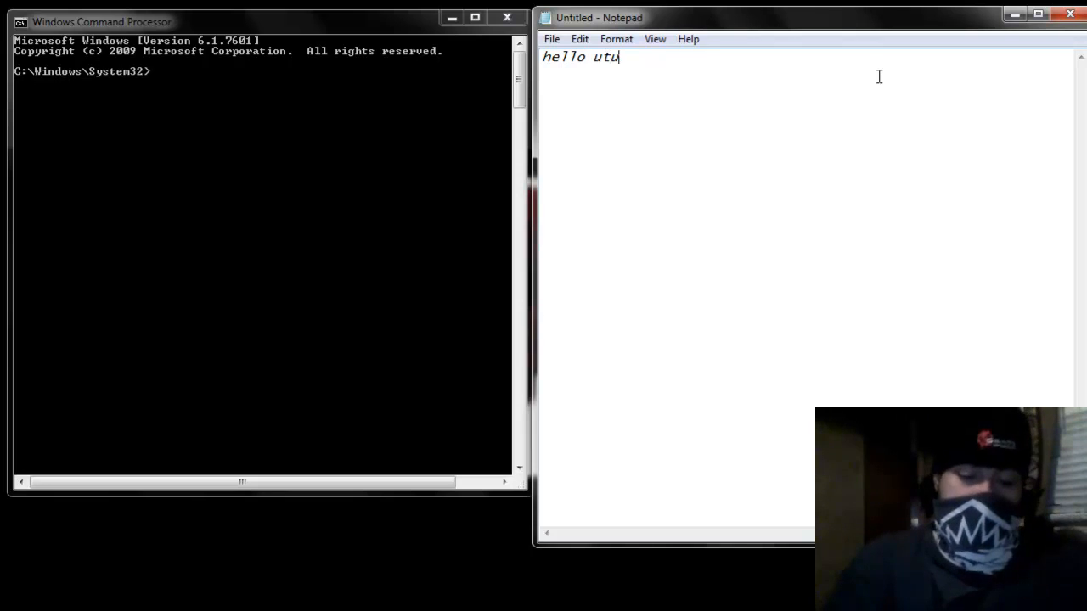
type("be welcome to my video")
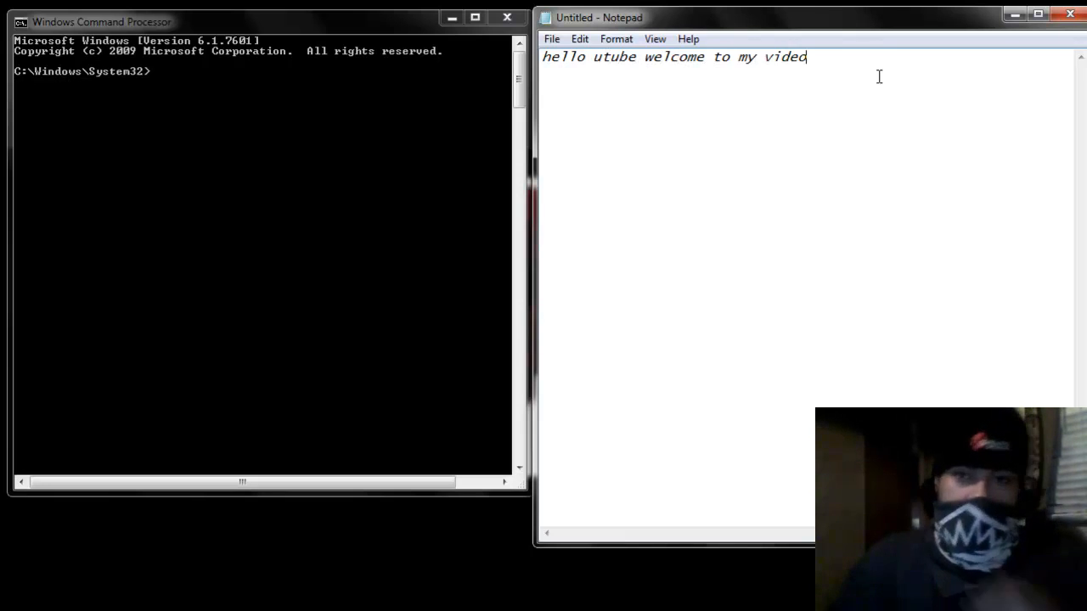
left_click(616, 38)
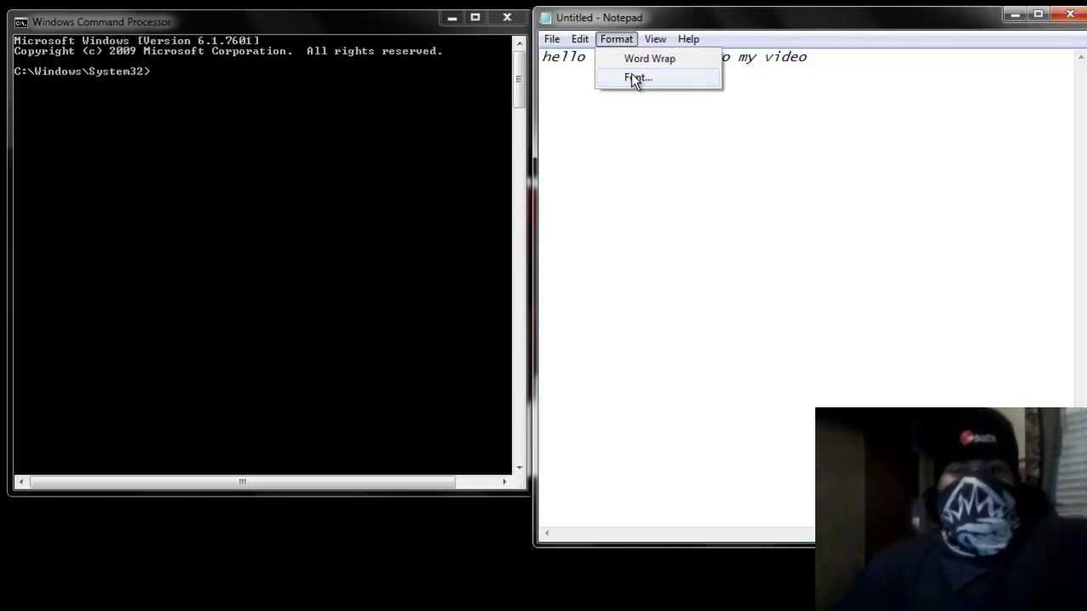
- Apply a larger font size in Notepad's Font dialog and select all page text
left_click(638, 77)
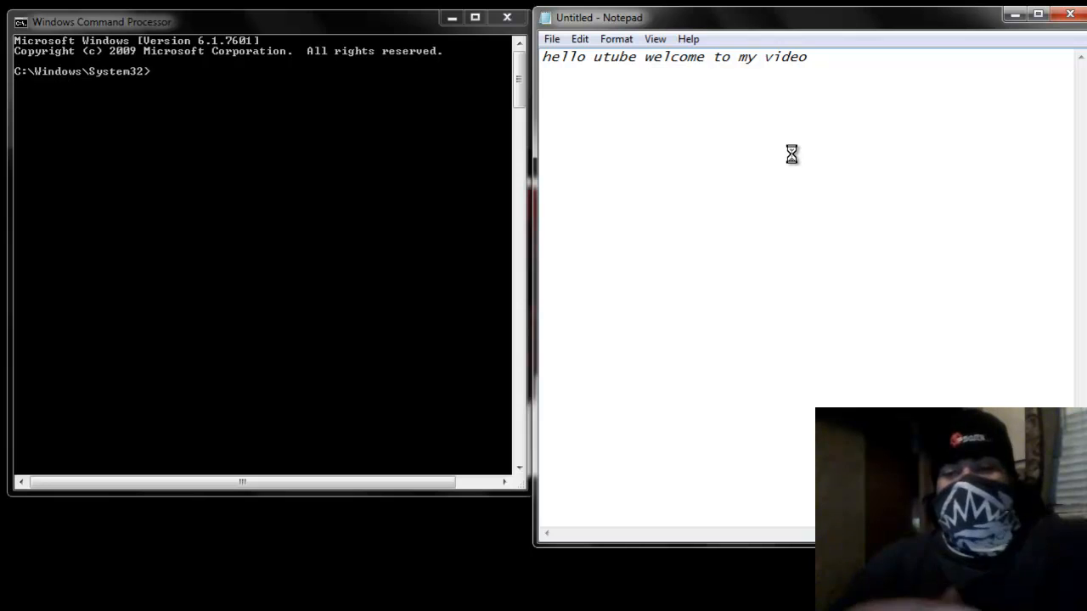
left_click(616, 38)
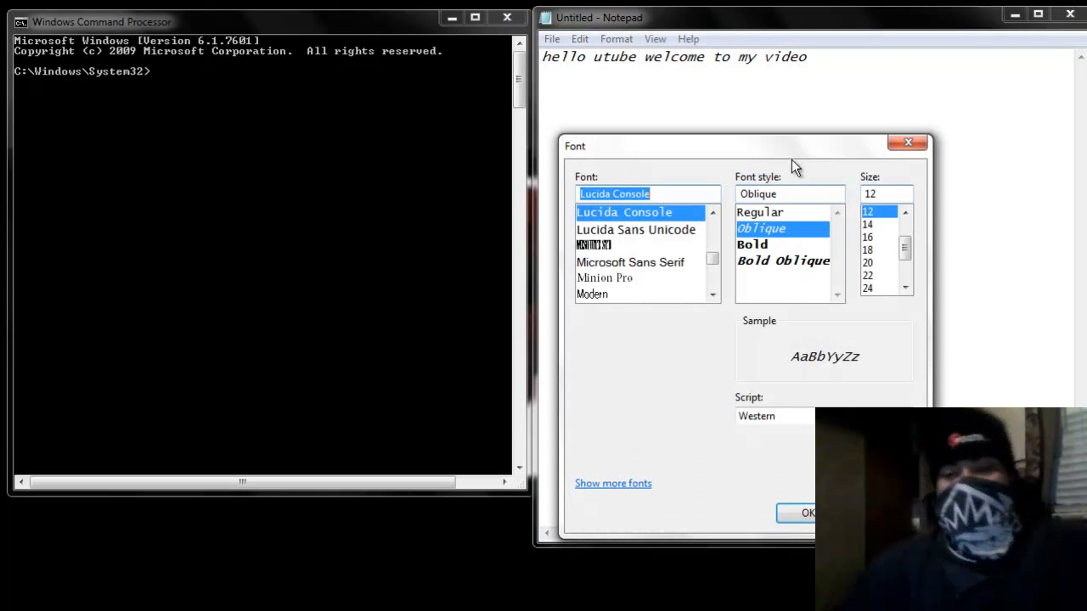
scroll("down", 3)
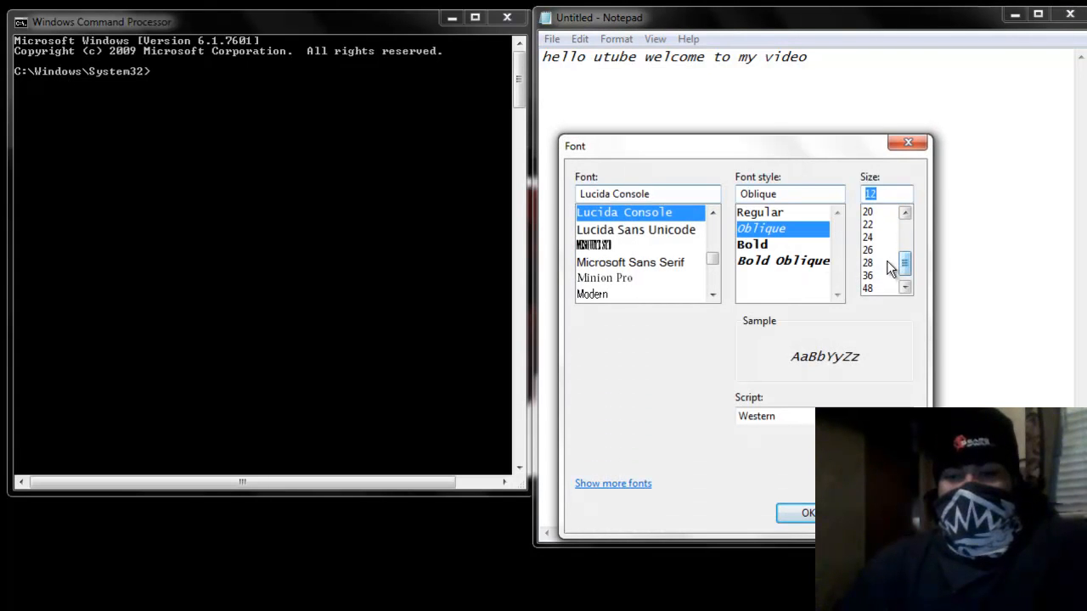
left_click(805, 513)
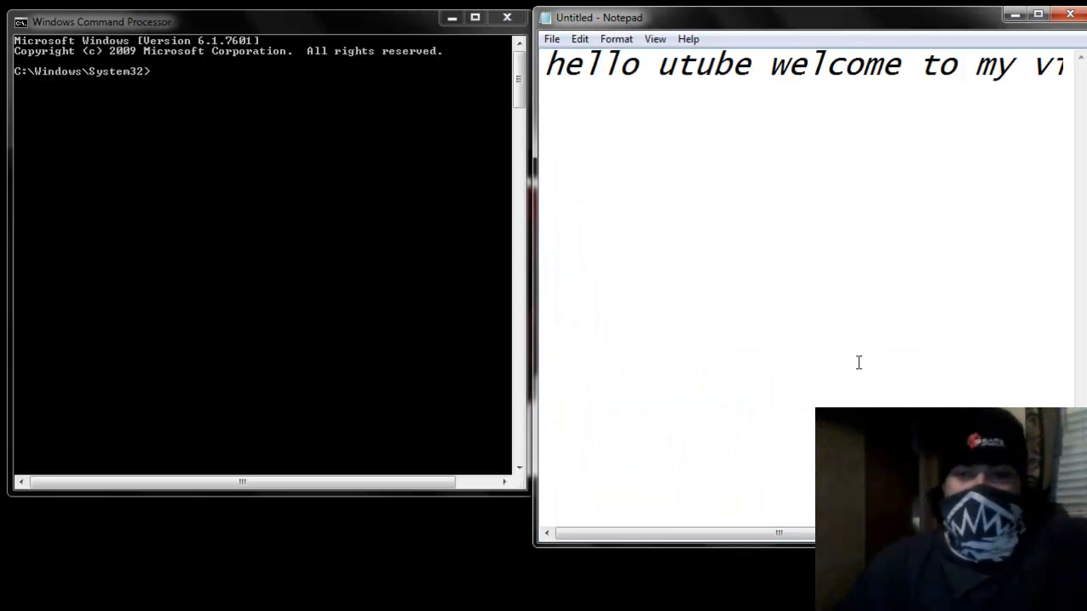
key("ctrl+a")
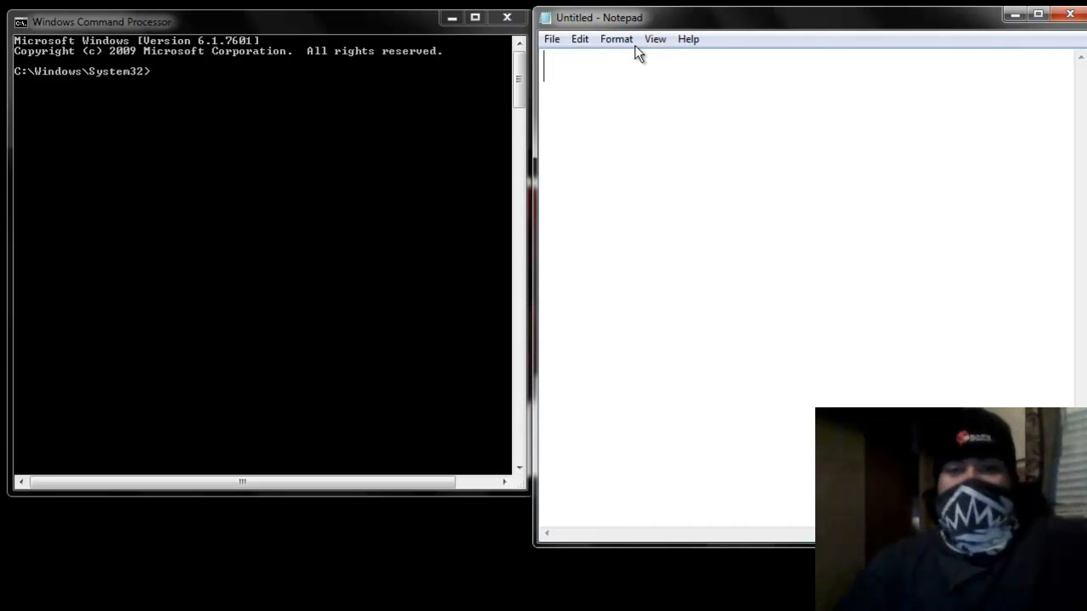
- Set the Notepad font size to 14 and confirm the Font dialog
left_click(616, 39)
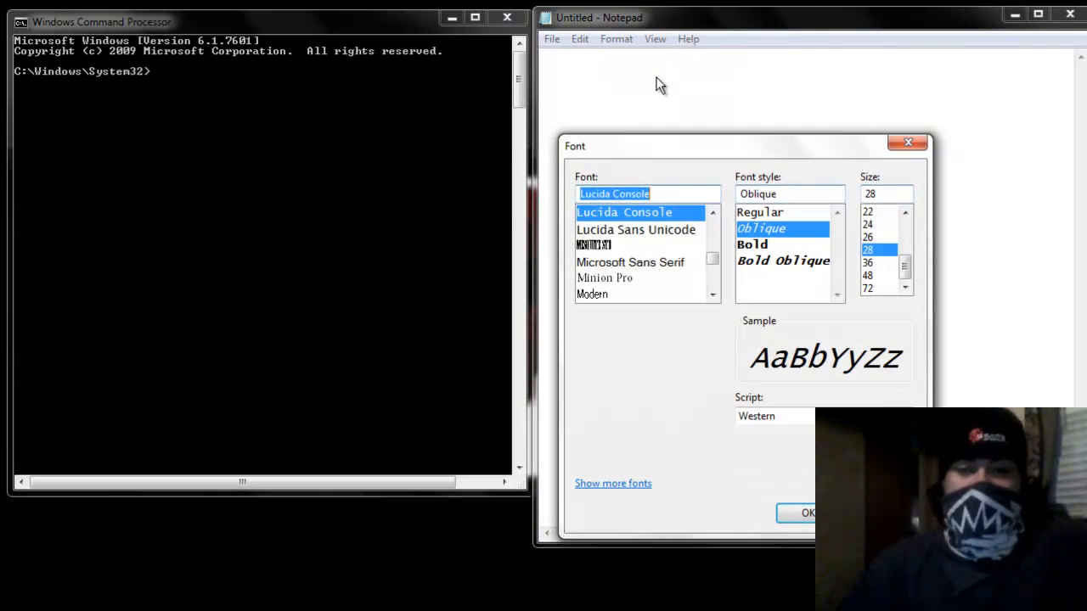
left_click(905, 212)
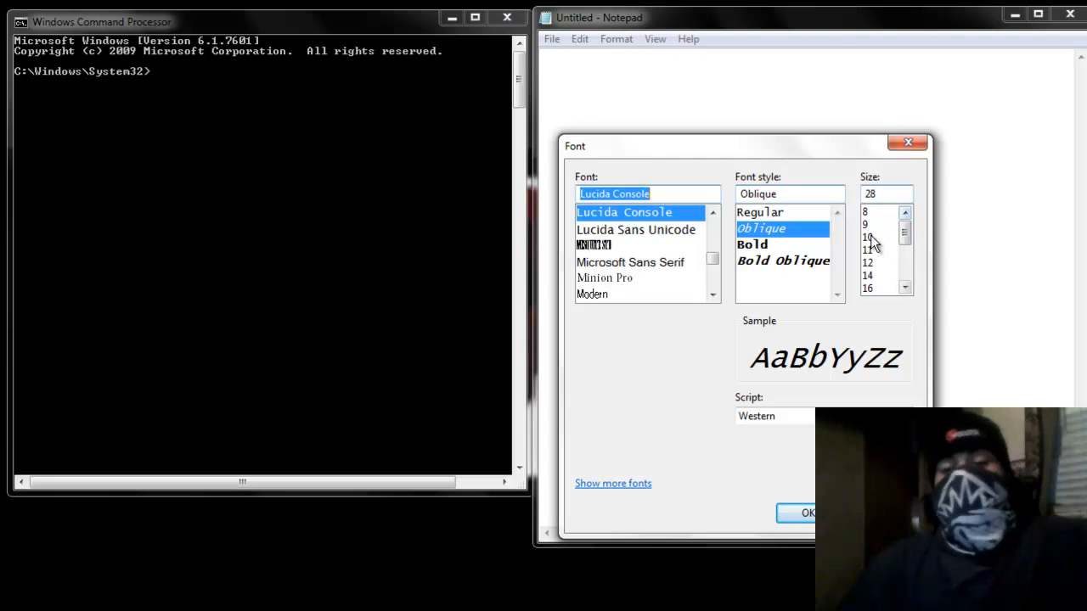
left_click(868, 275)
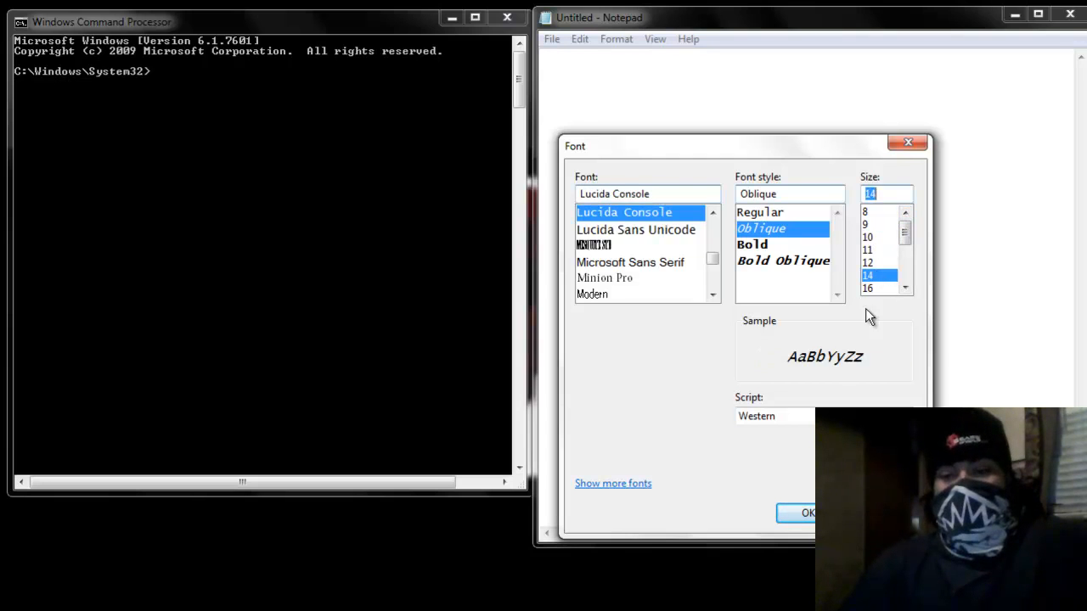
left_click(807, 513)
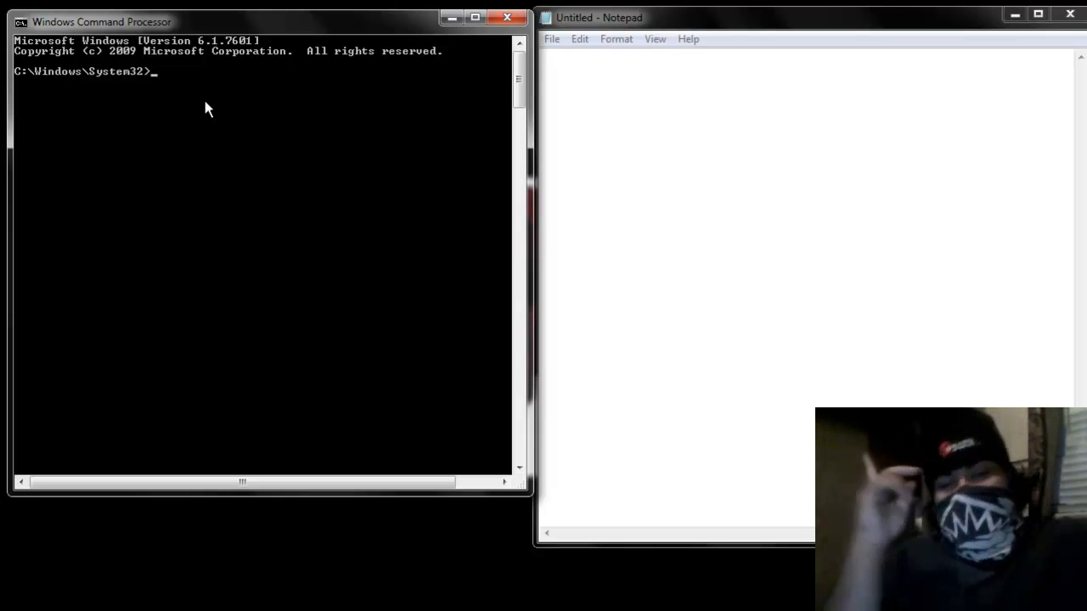
- Open the console Properties from the cmd title-bar menu and reach the Colors tab
right_click(208, 106)
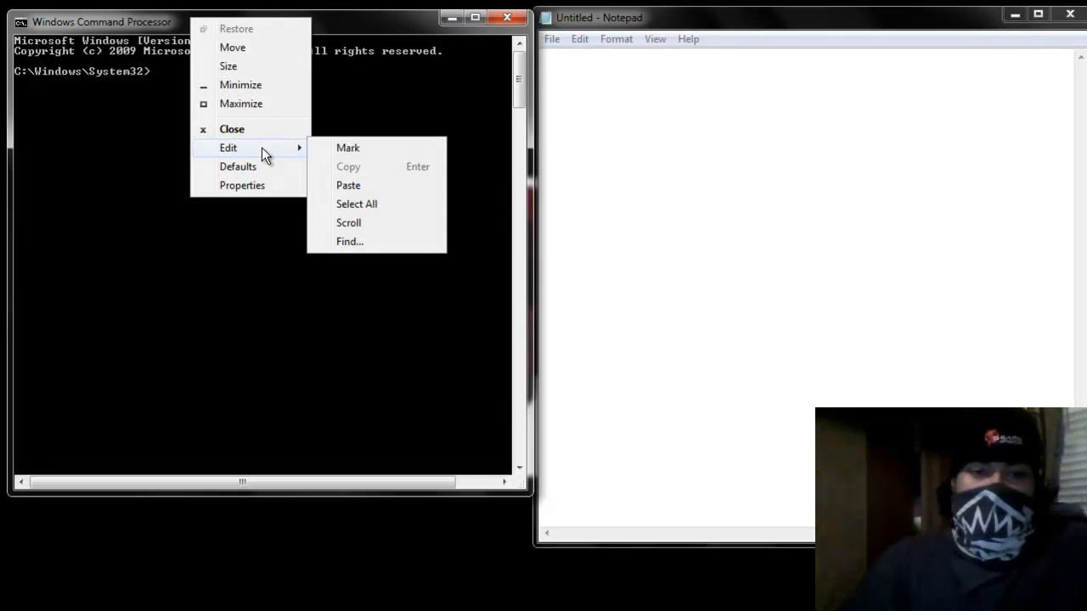
mouse_move(242, 185)
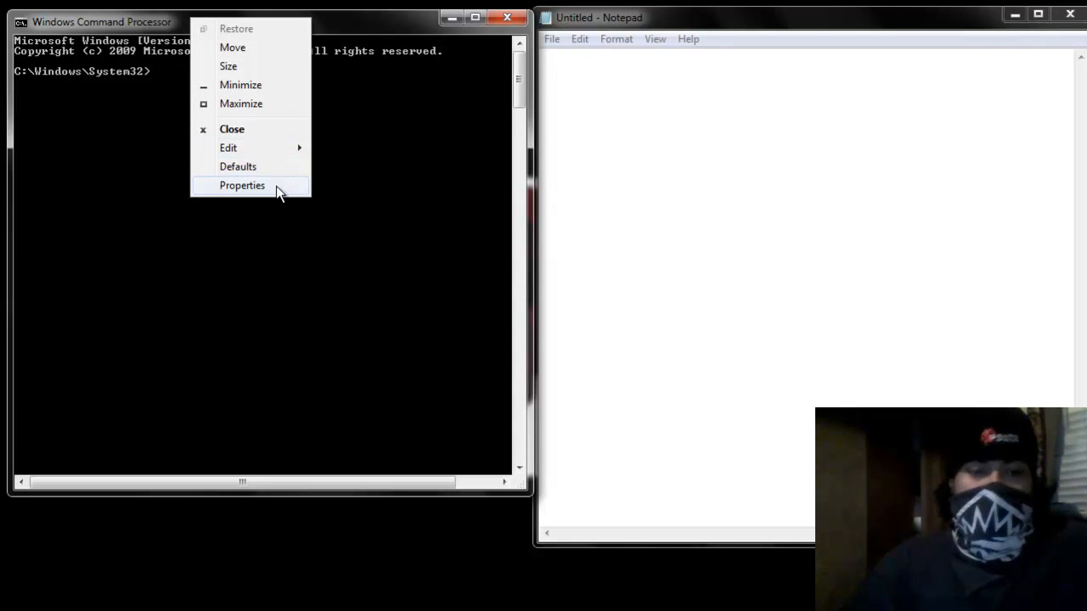
left_click(242, 185)
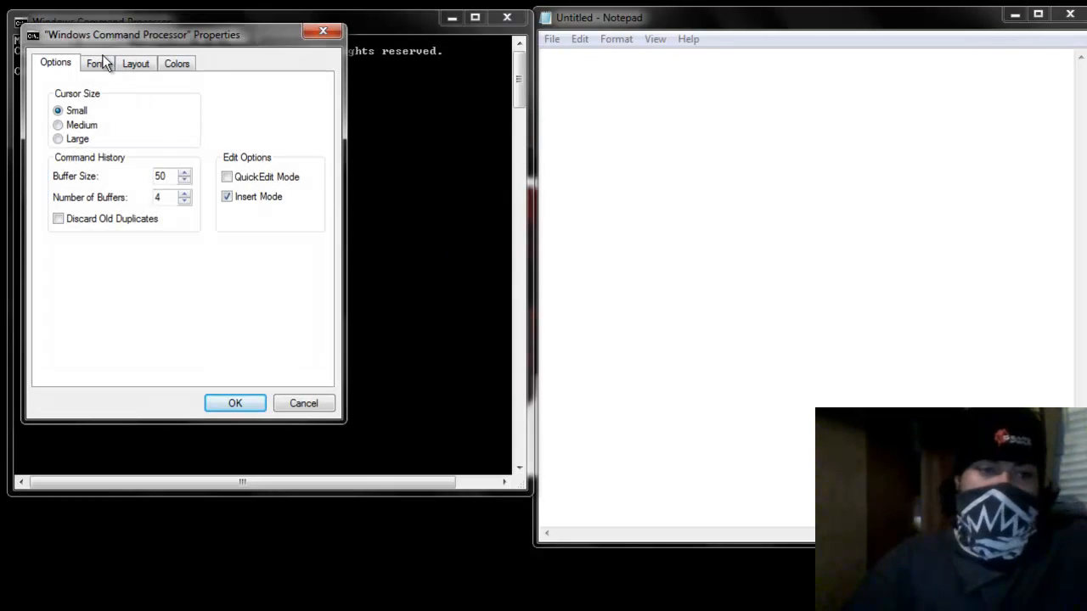
left_click(95, 63)
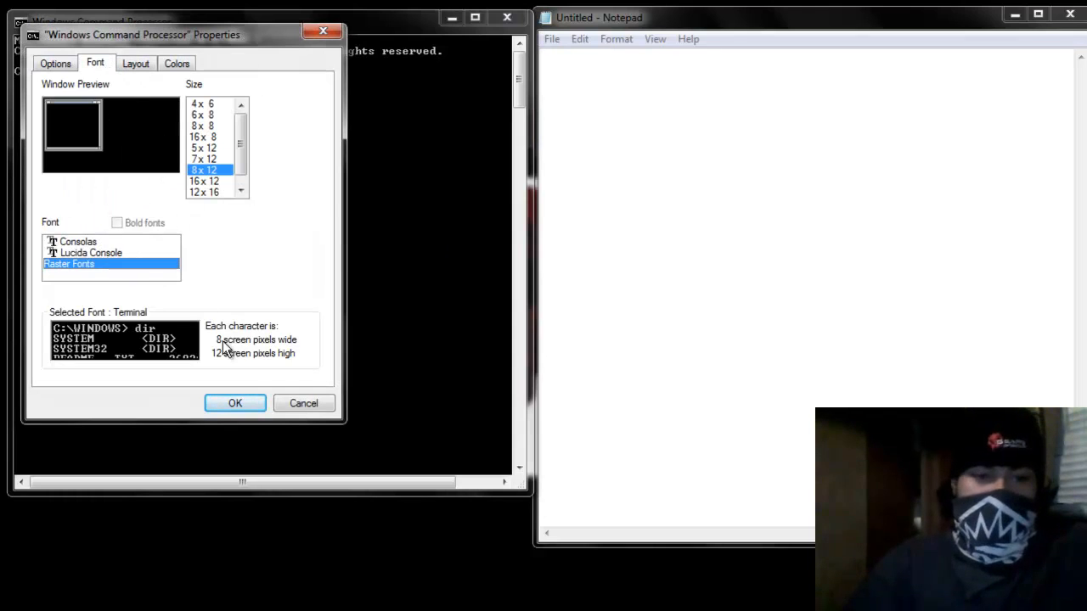
left_click(135, 63)
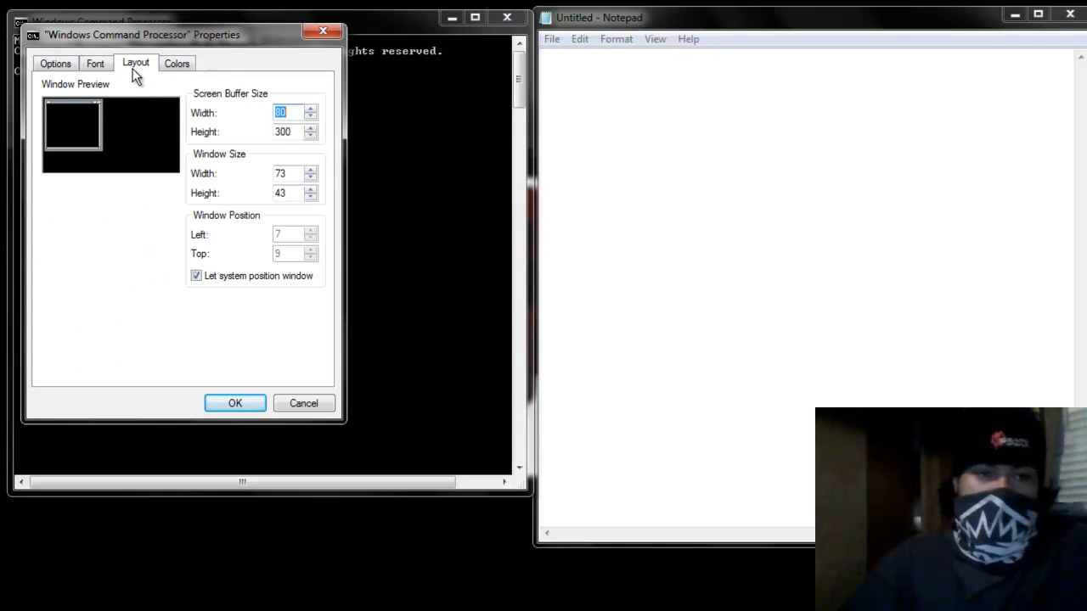
left_click(177, 63)
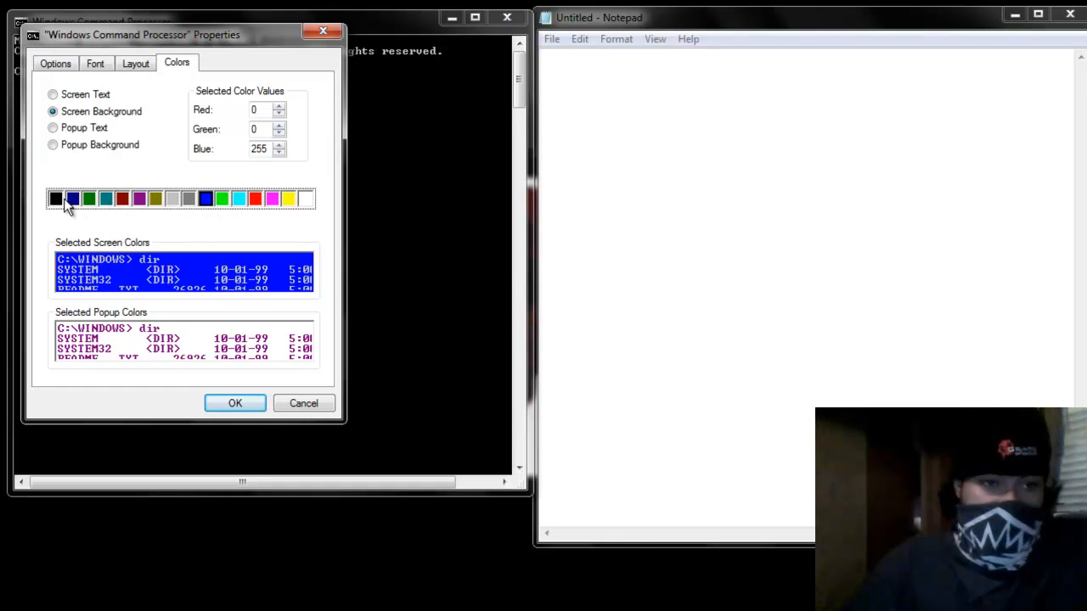
- Make screen text bright red, popup text green on black, and confirm with OK
left_click(56, 199)
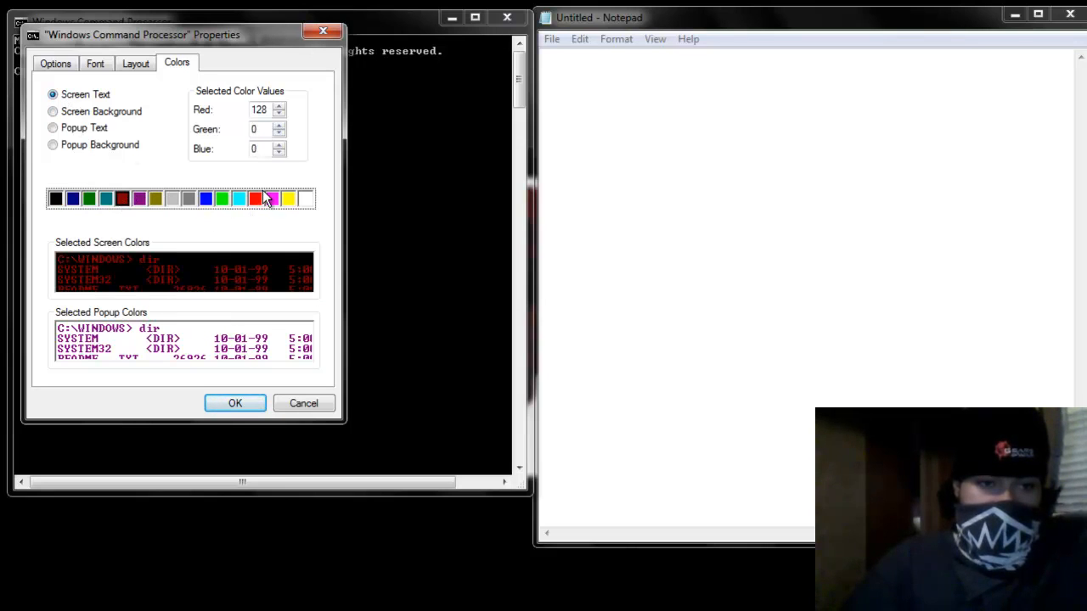
left_click(255, 198)
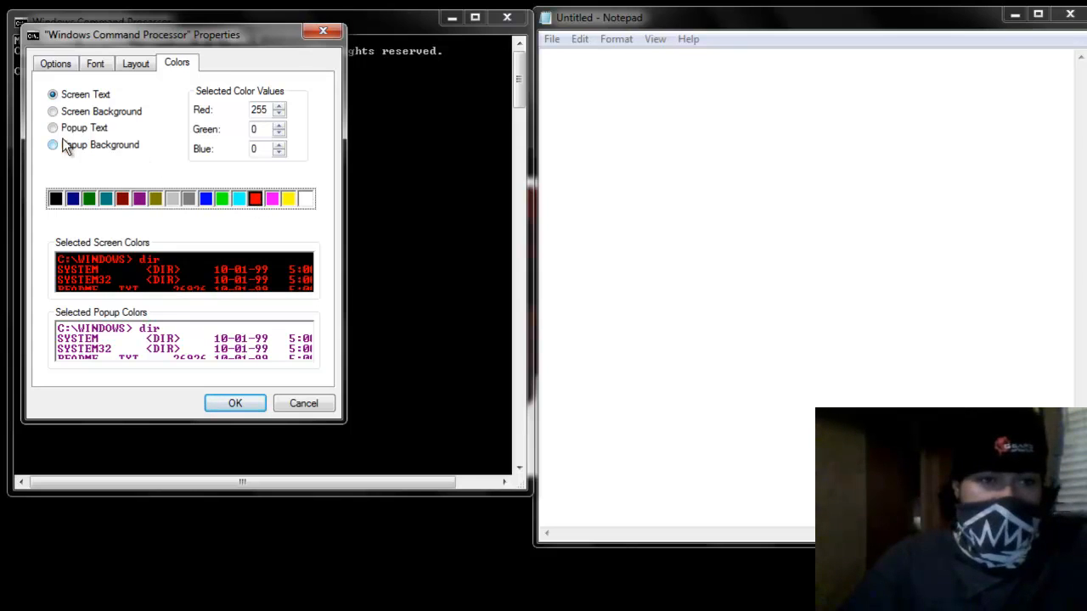
left_click(53, 128)
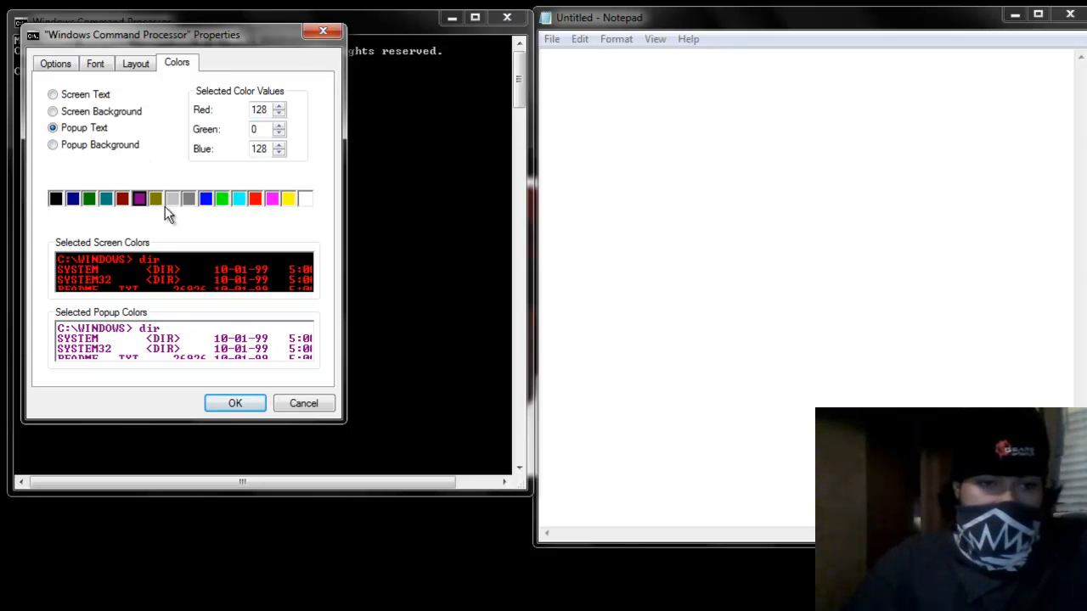
left_click(222, 198)
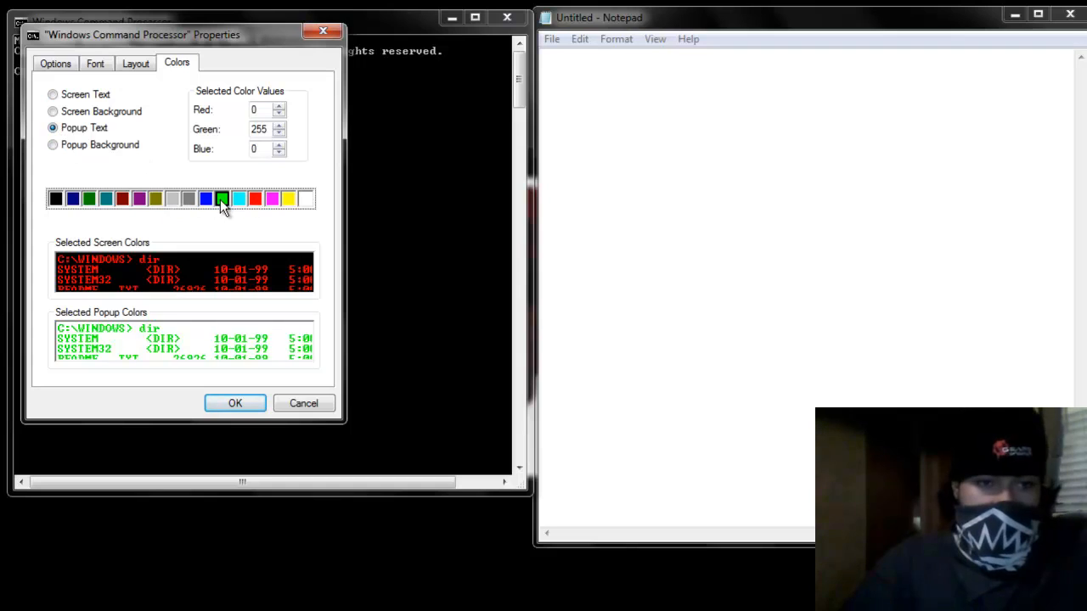
left_click(53, 144)
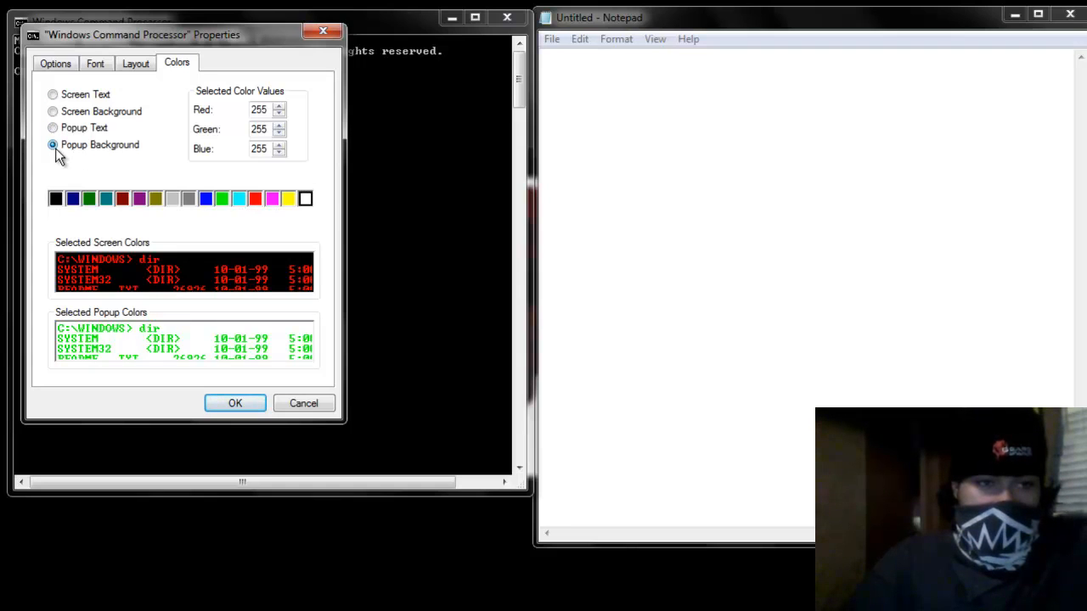
mouse_move(85, 126)
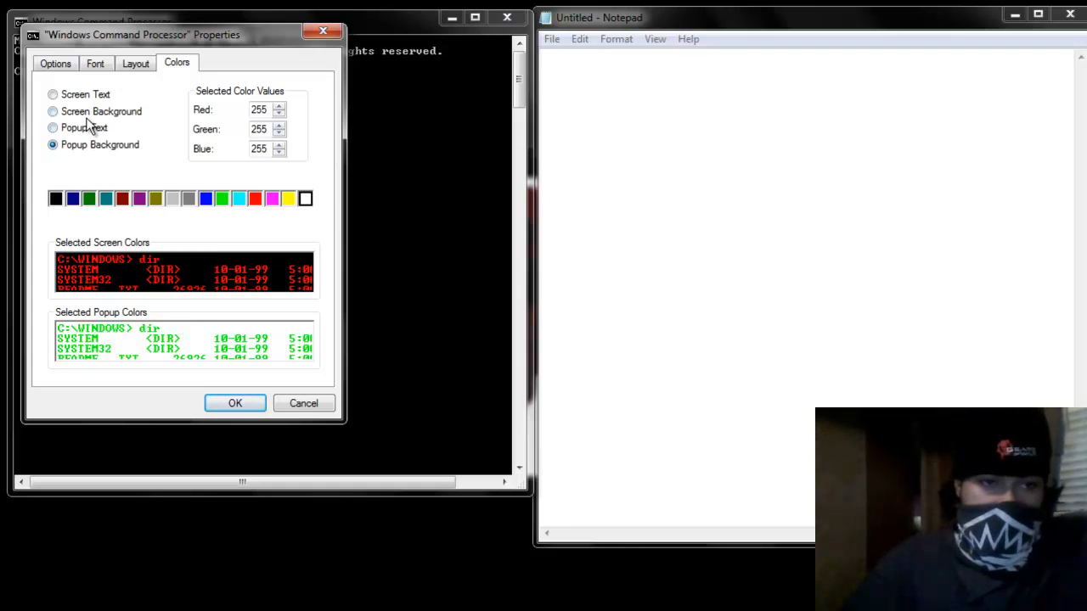
left_click(53, 127)
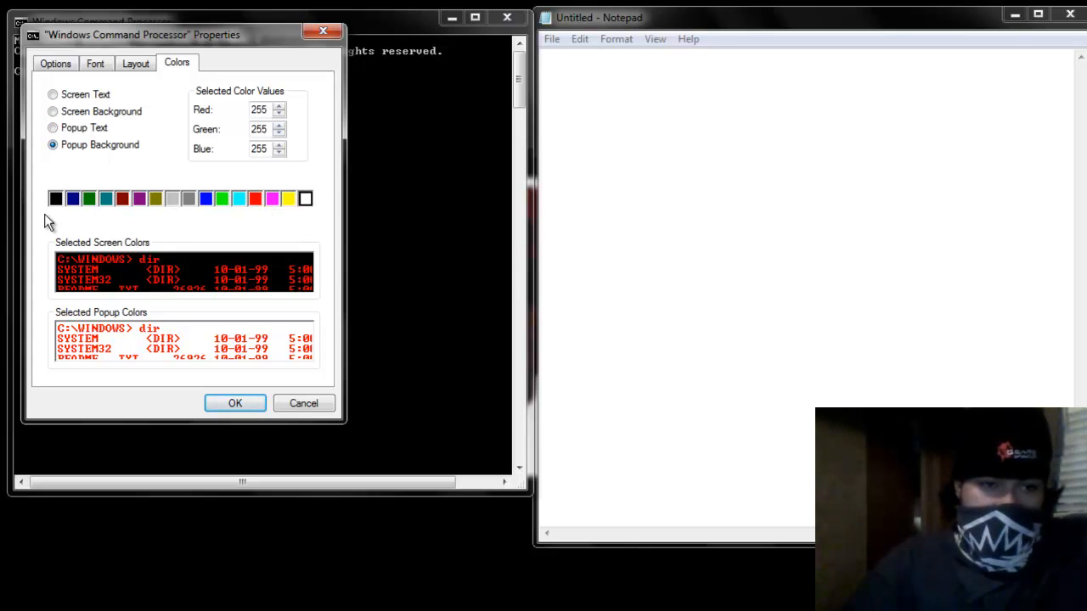
left_click(55, 197)
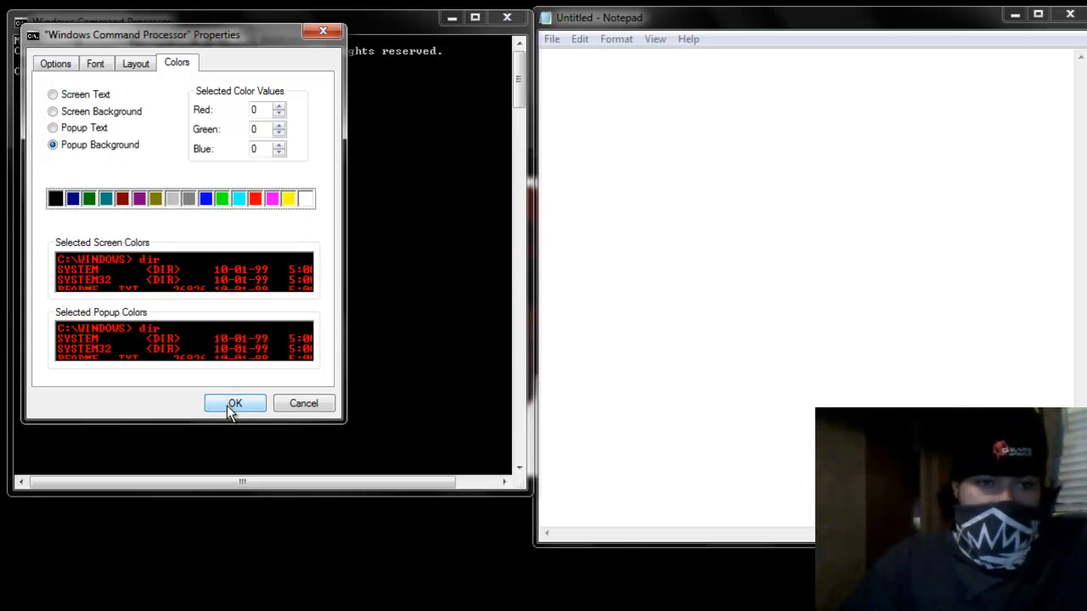
left_click(235, 404)
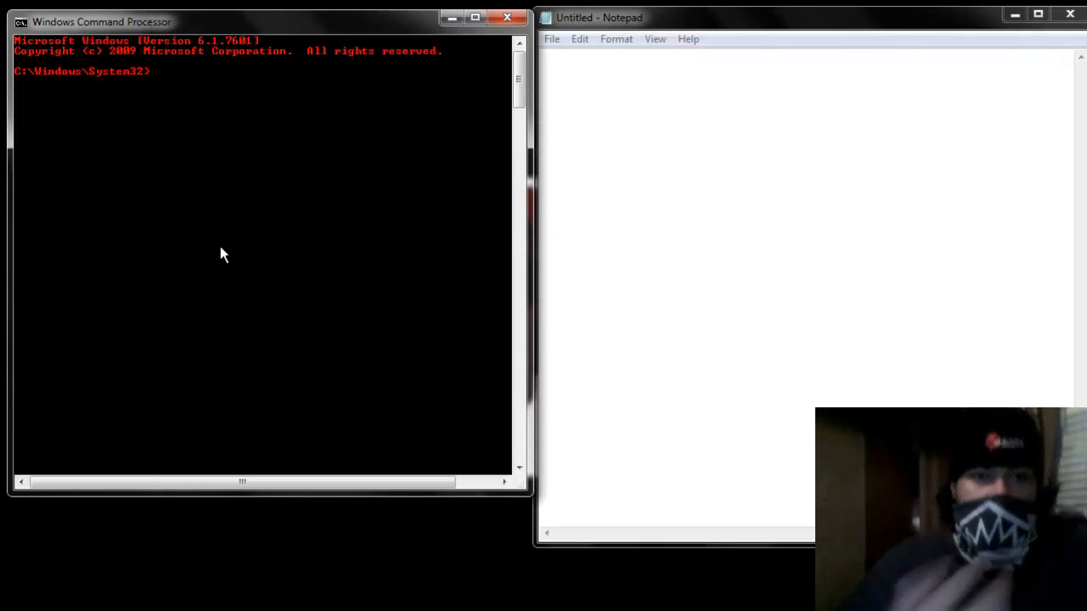